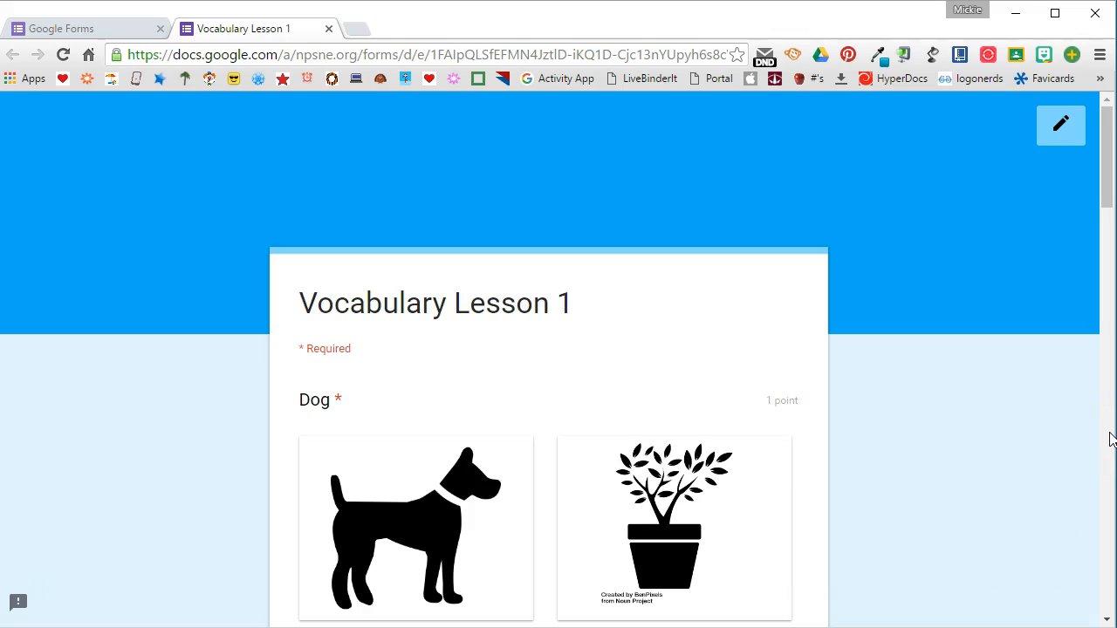
mouse_move(1094, 435)
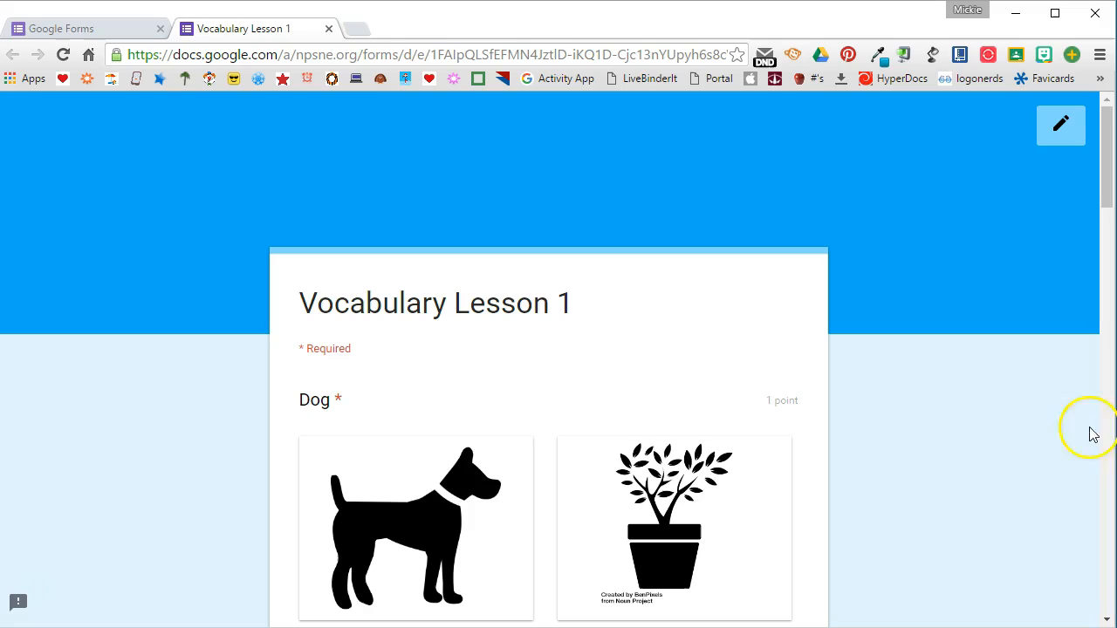
mouse_move(1016, 421)
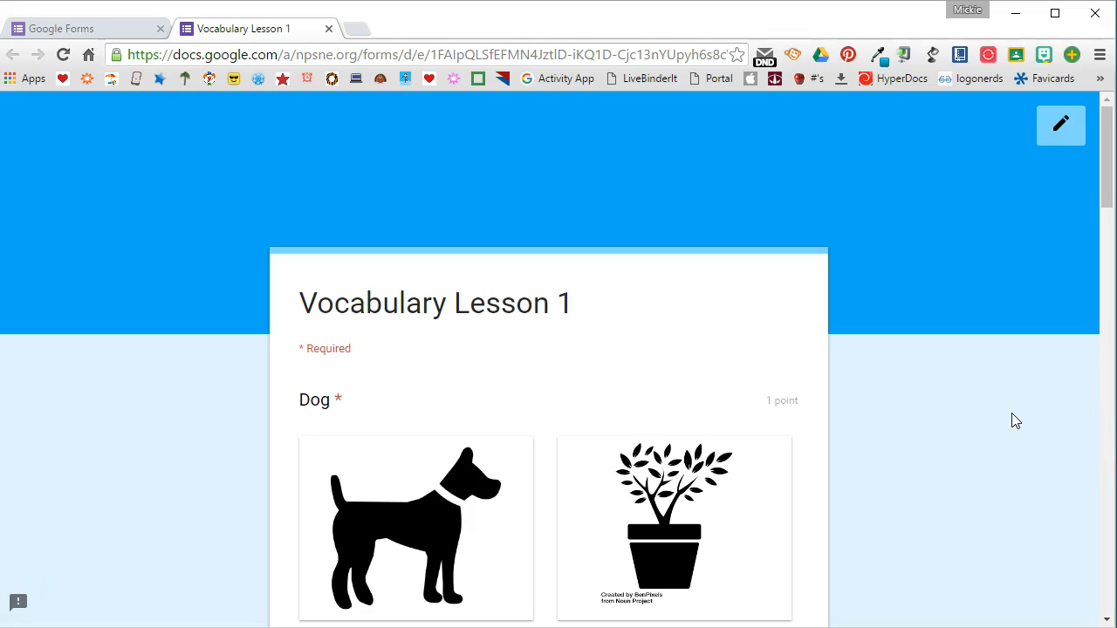
Step: Scroll through the Vocabulary Lesson 1 picture quiz preview to review its questions
scroll("down", 3)
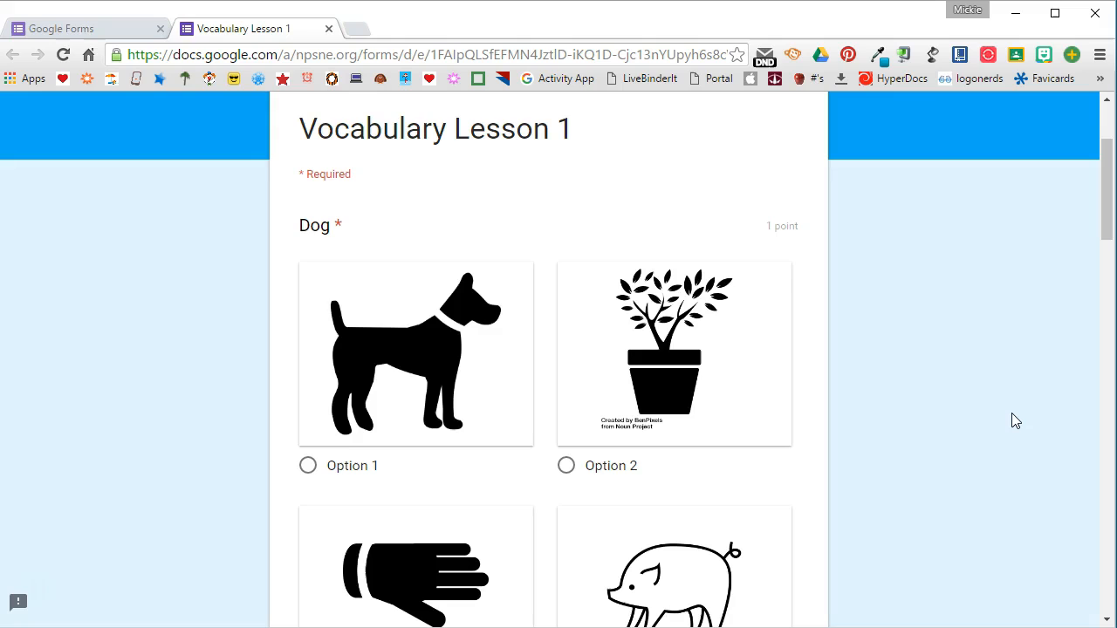
scroll("down", 3)
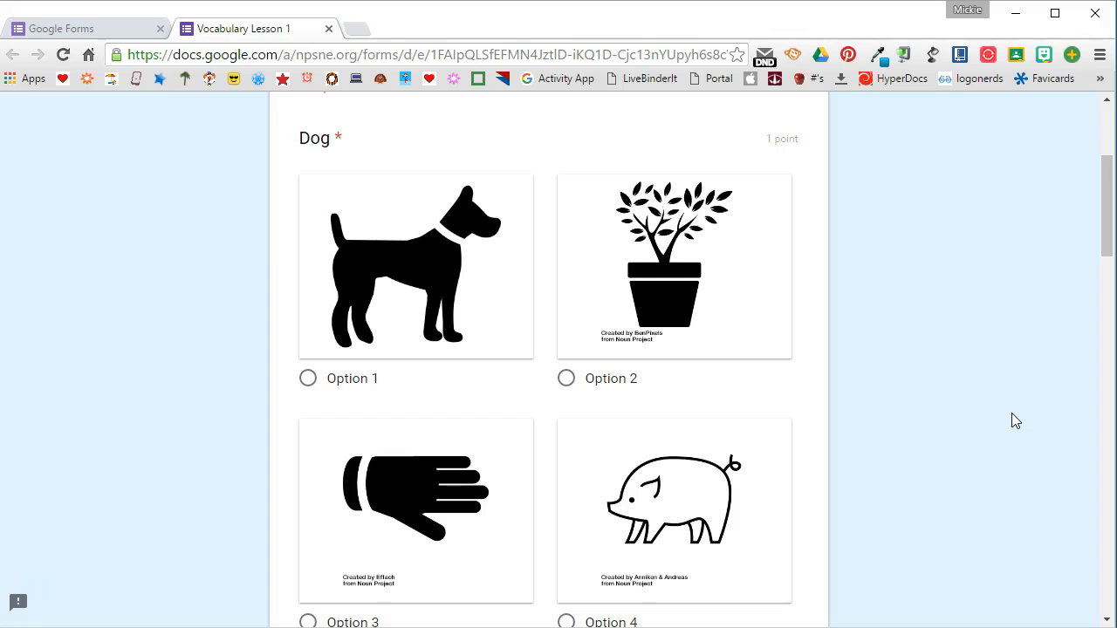
scroll("down", 3)
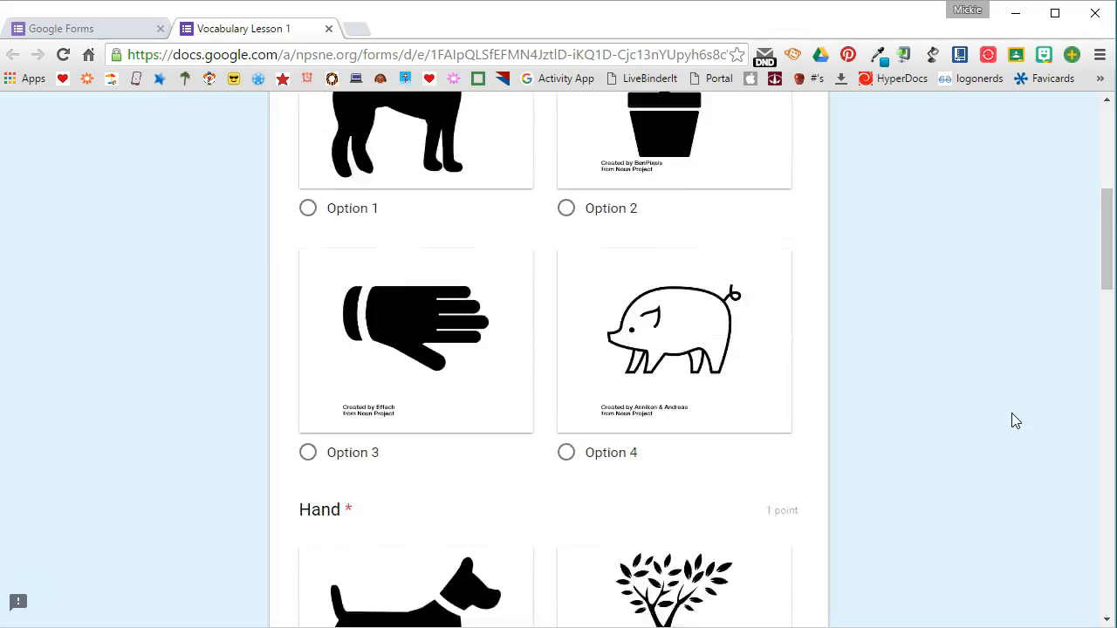
scroll("down", 3)
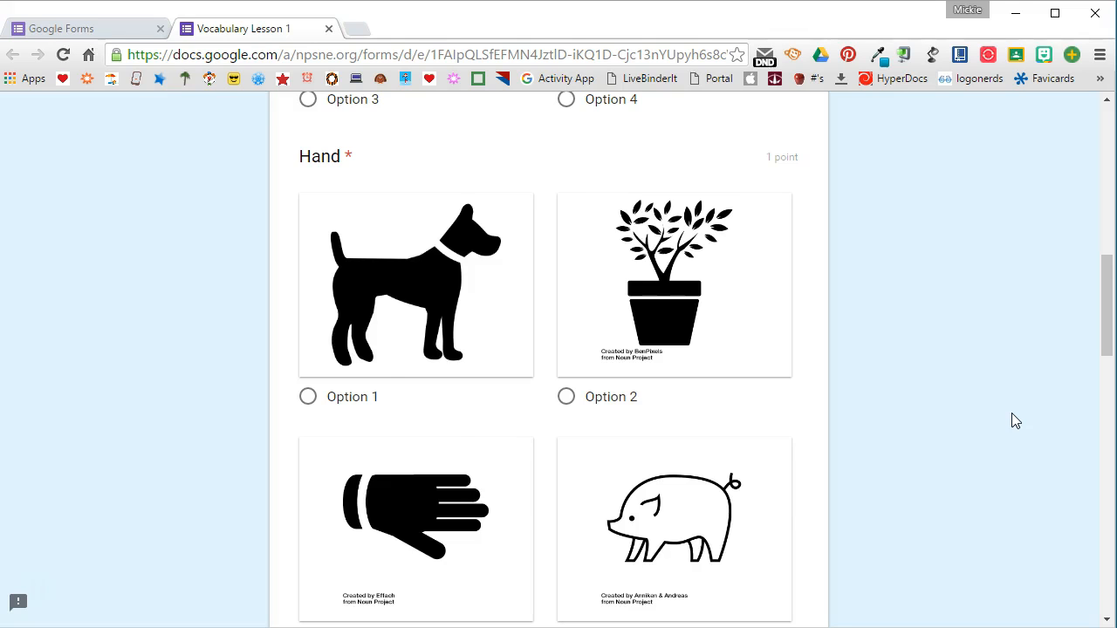
scroll("up", 3)
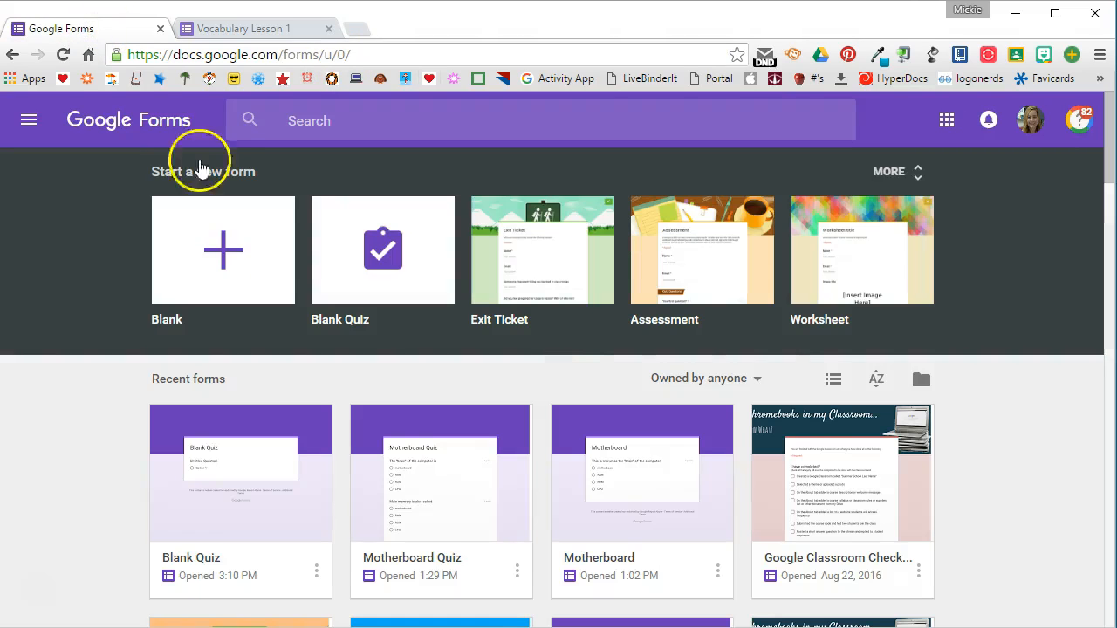
Step: Glance at the Google apps launcher, then start a new Blank Quiz
left_click(946, 120)
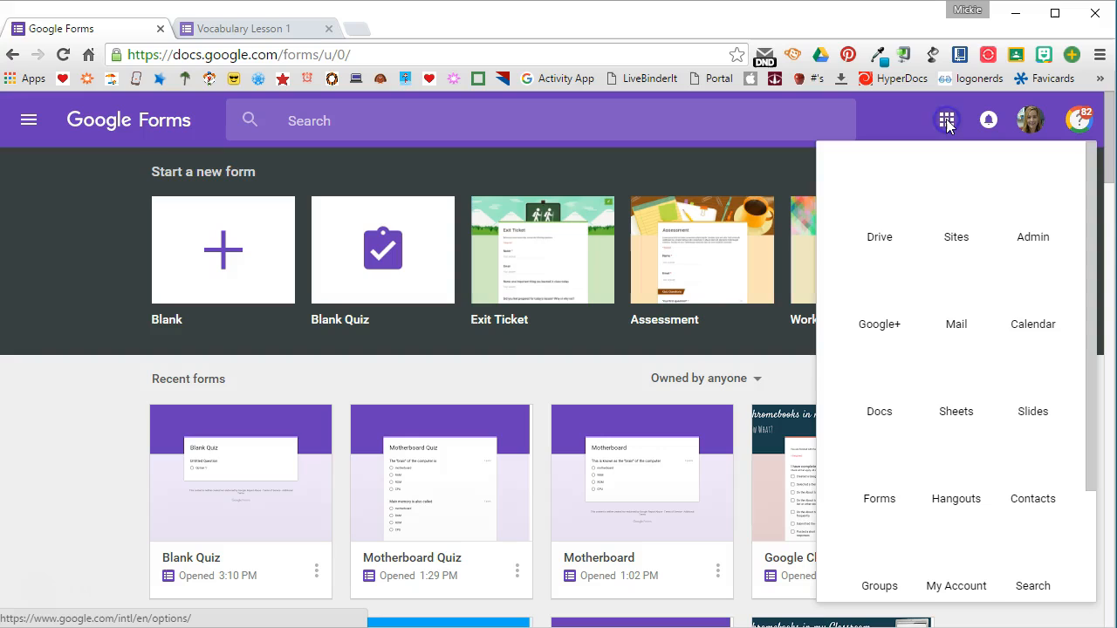
mouse_move(946, 119)
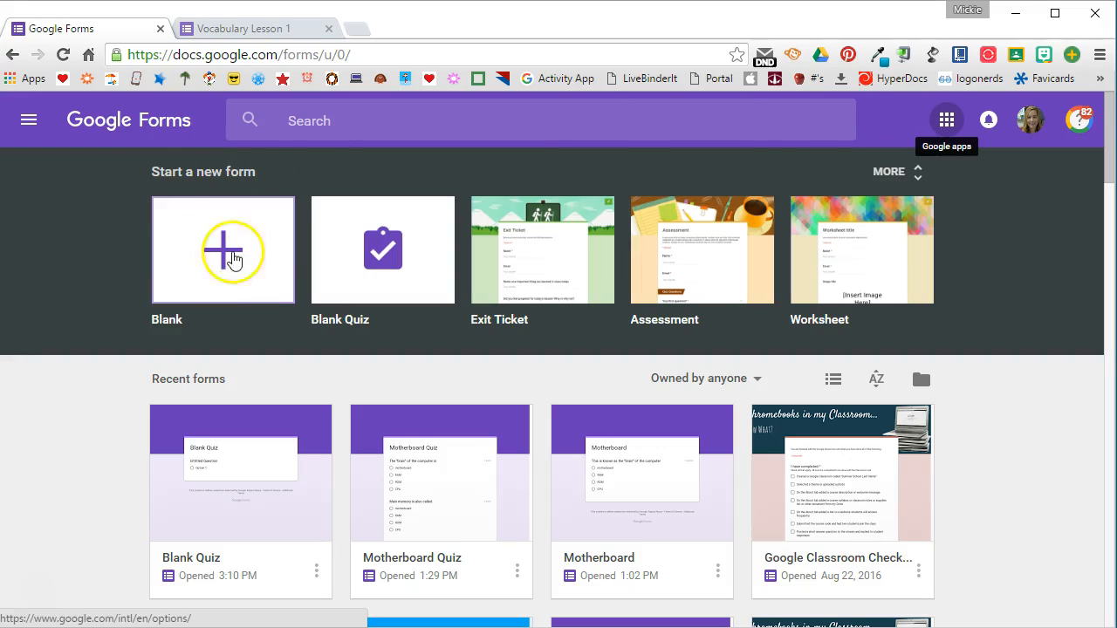
mouse_move(382, 251)
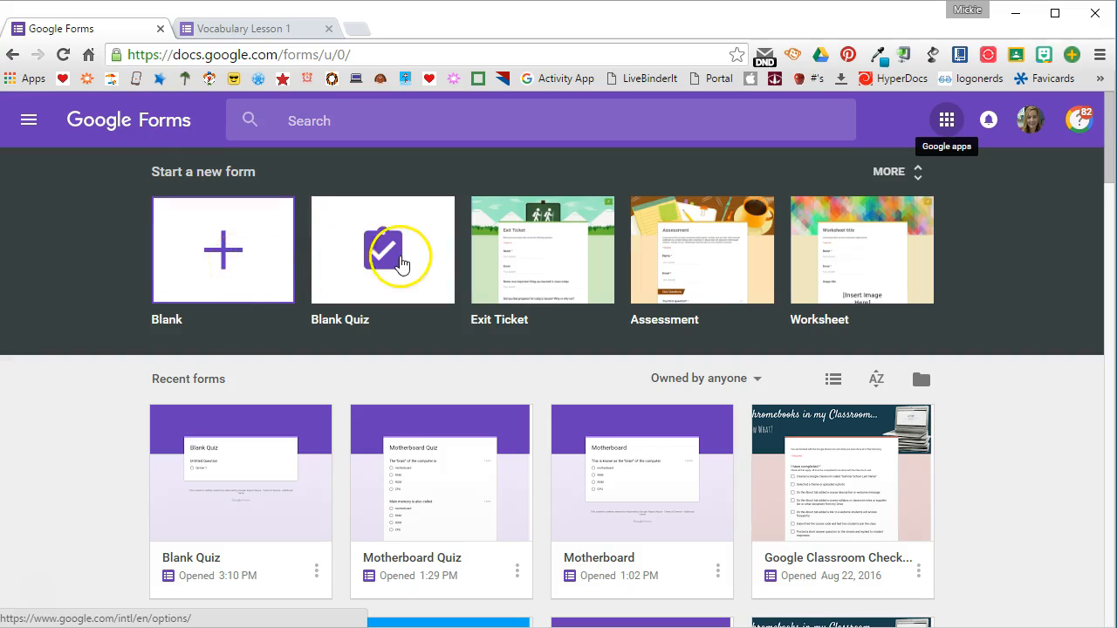
left_click(382, 249)
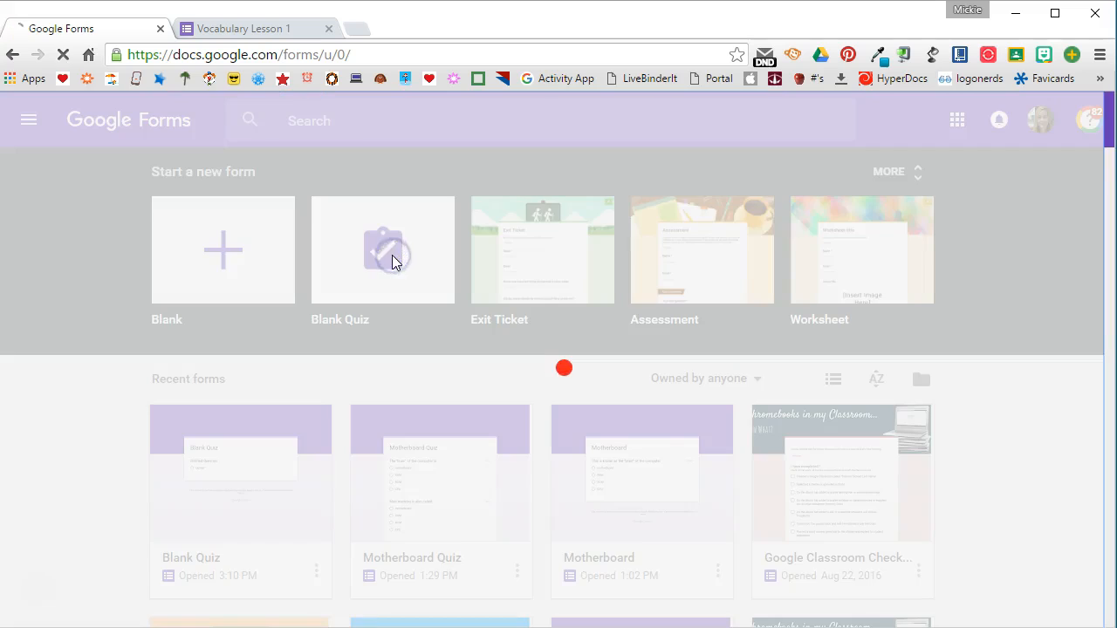
Step: Title the new quiz's first multiple-choice question 'Dog'
left_click(382, 250)
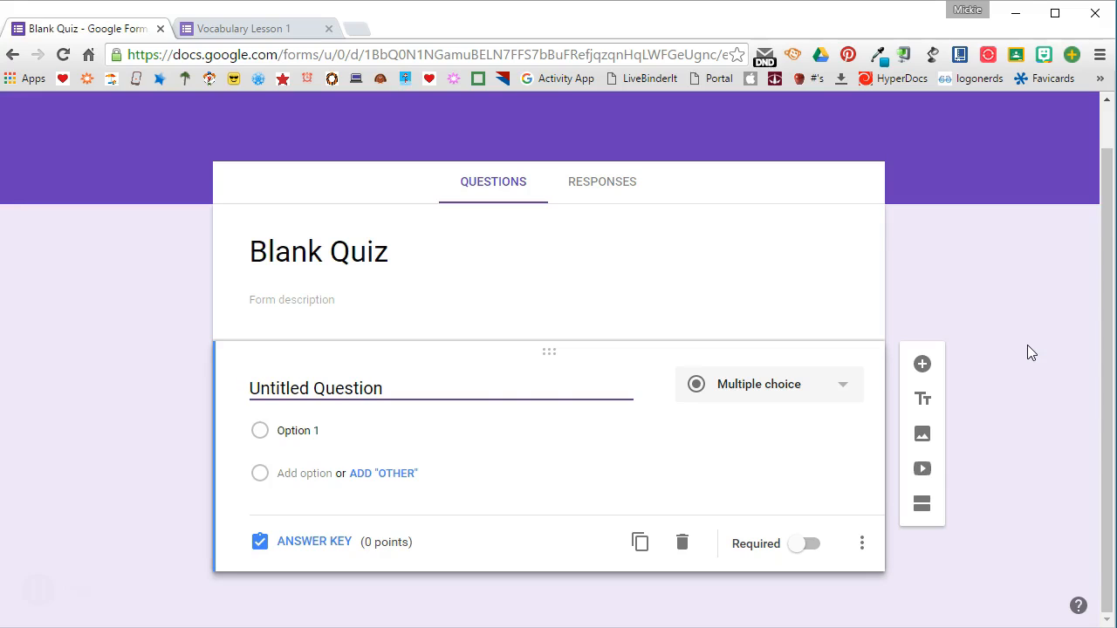
left_click(415, 388)
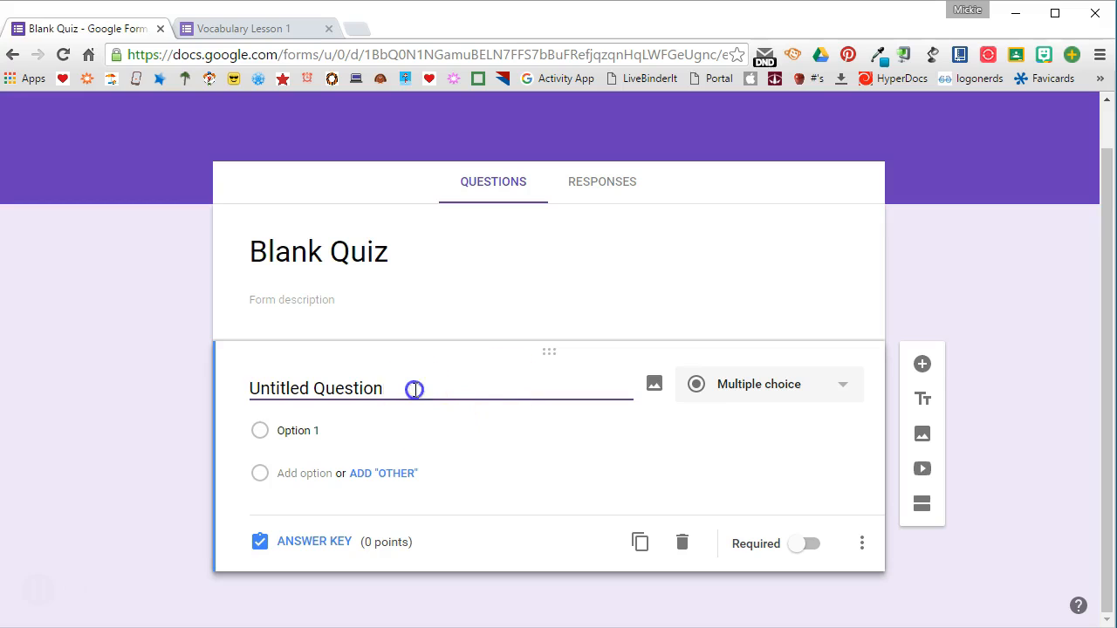
type("D")
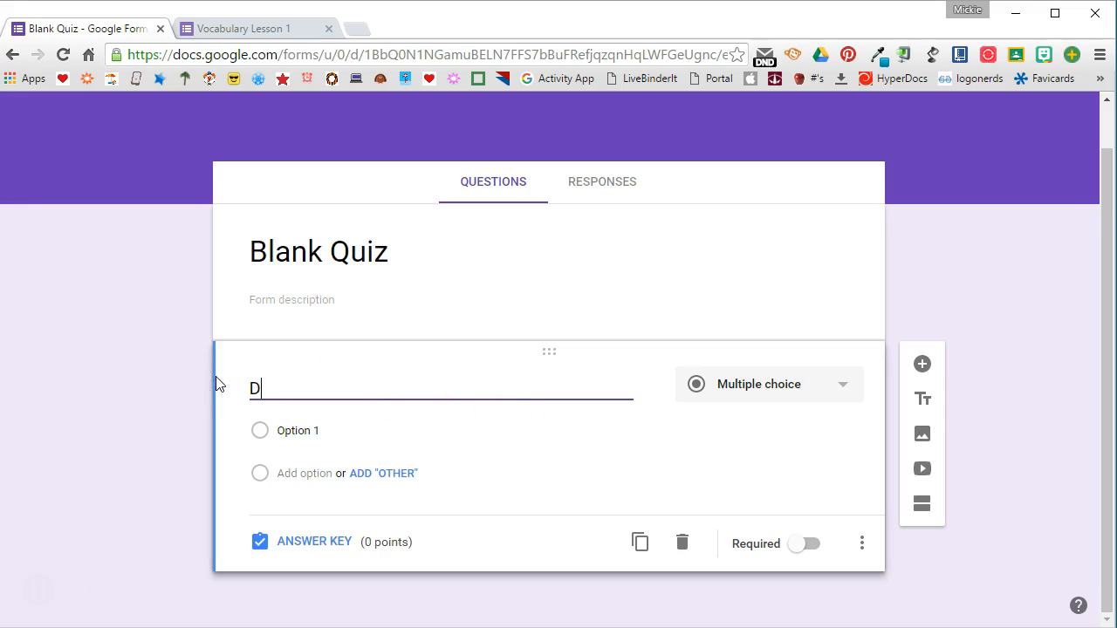
type("og")
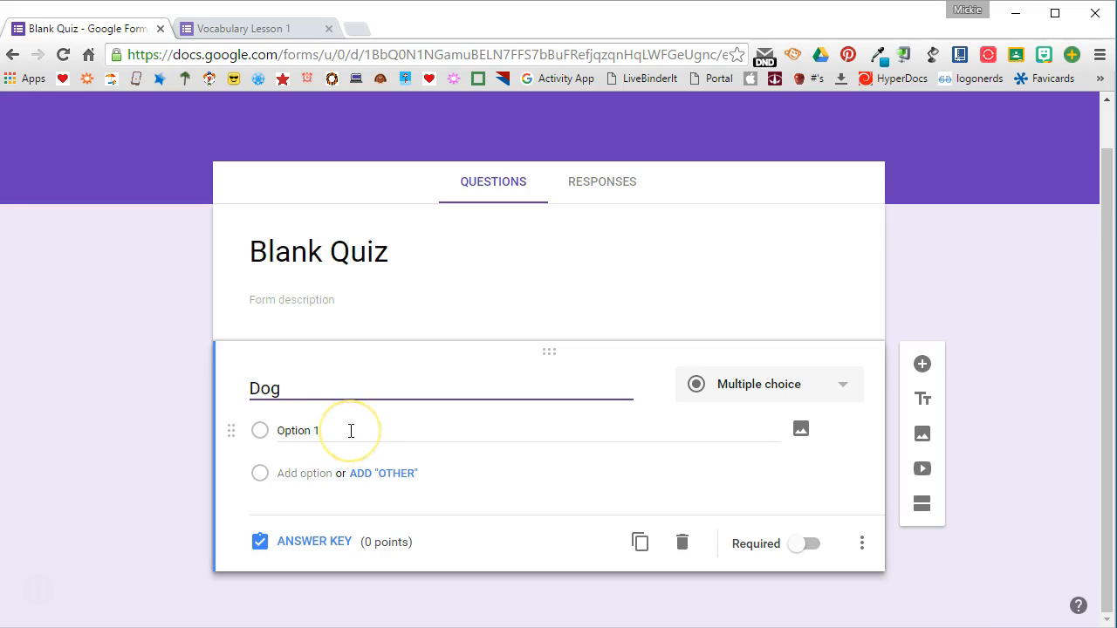
mouse_move(574, 435)
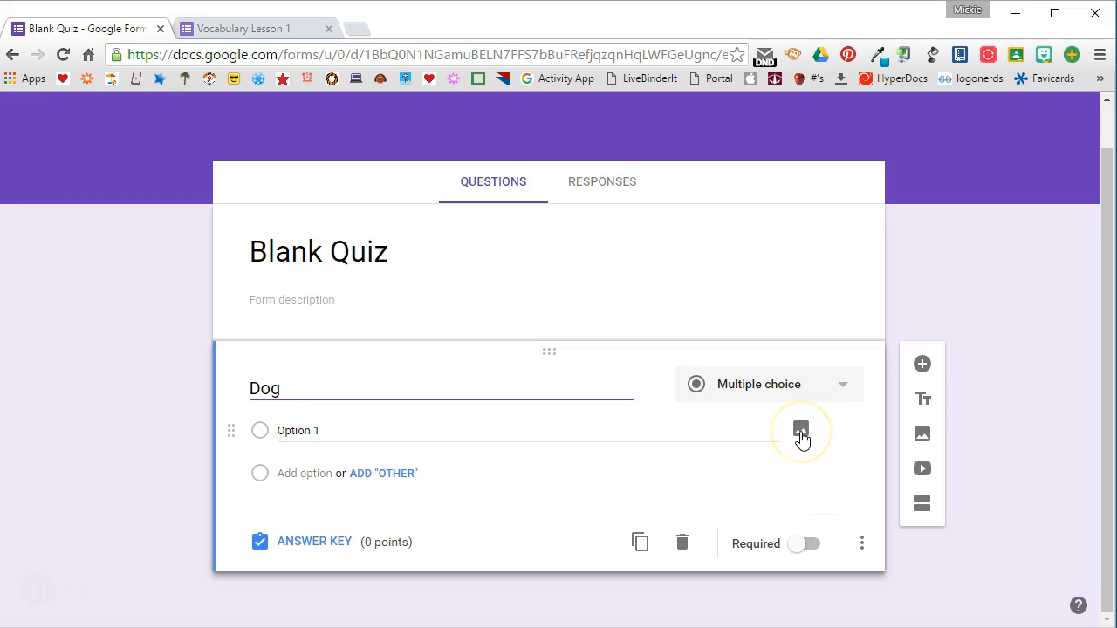
Step: Upload a dog silhouette image onto the Dog question's first answer option
left_click(800, 430)
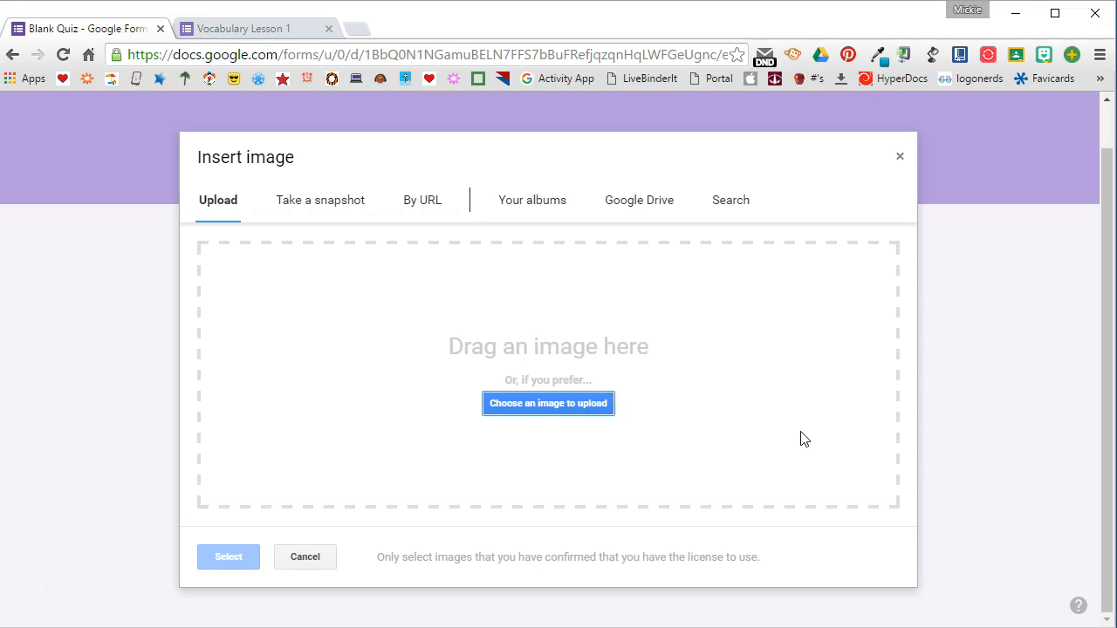
mouse_move(798, 427)
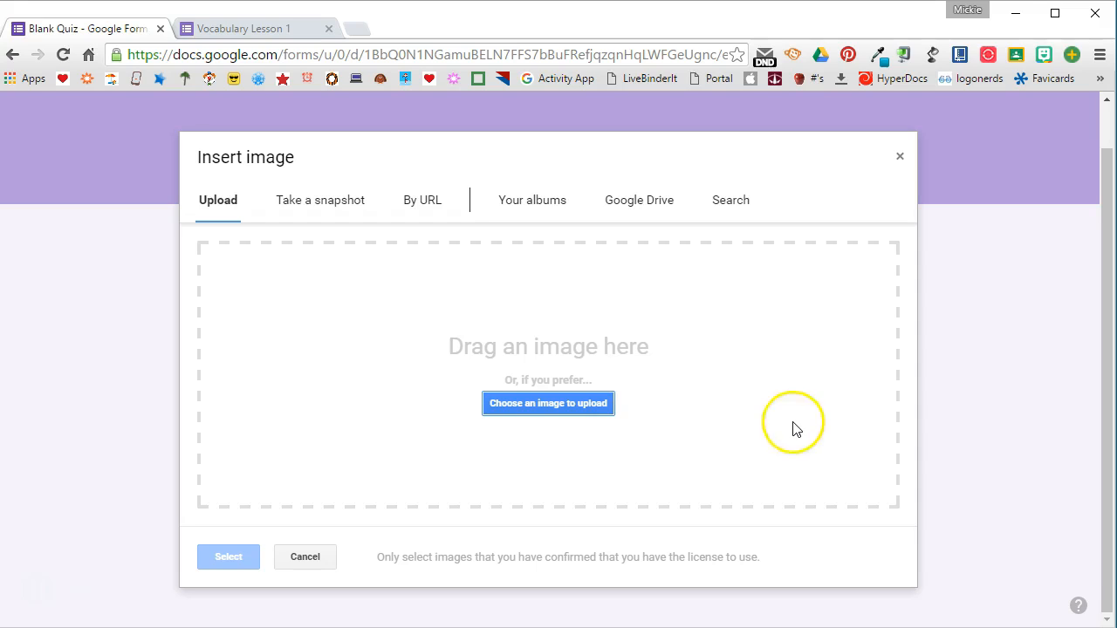
mouse_move(394, 212)
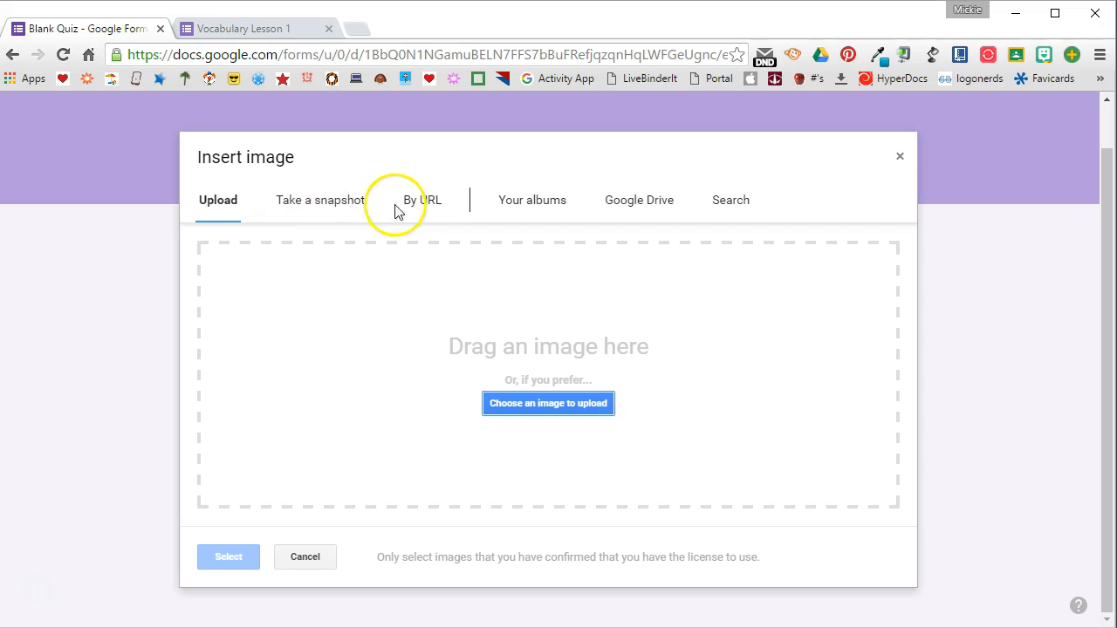
mouse_move(533, 200)
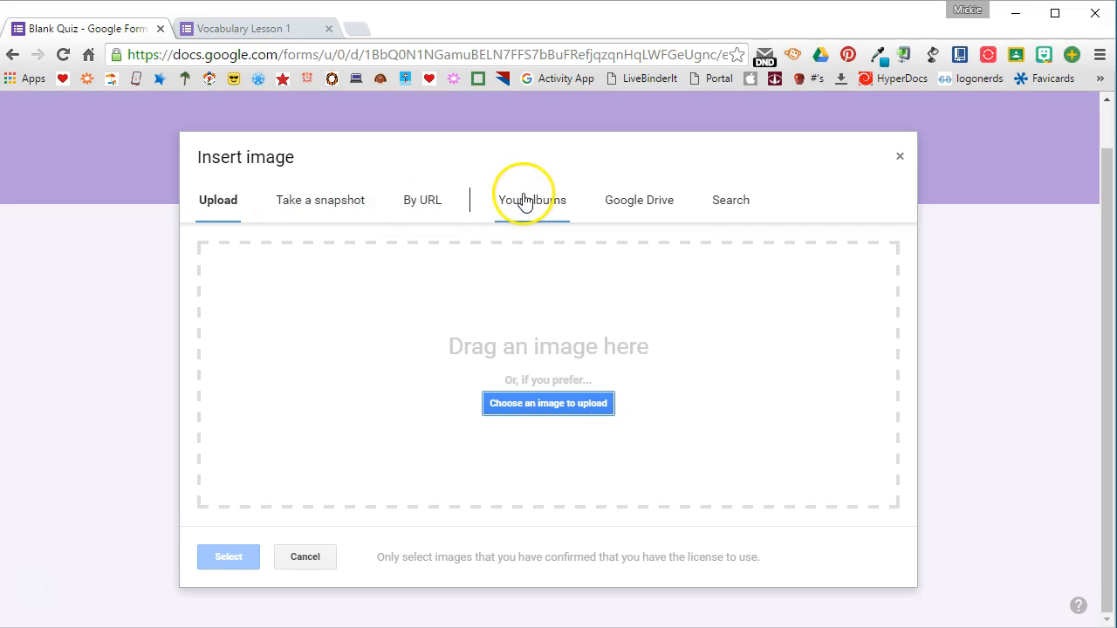
mouse_move(638, 199)
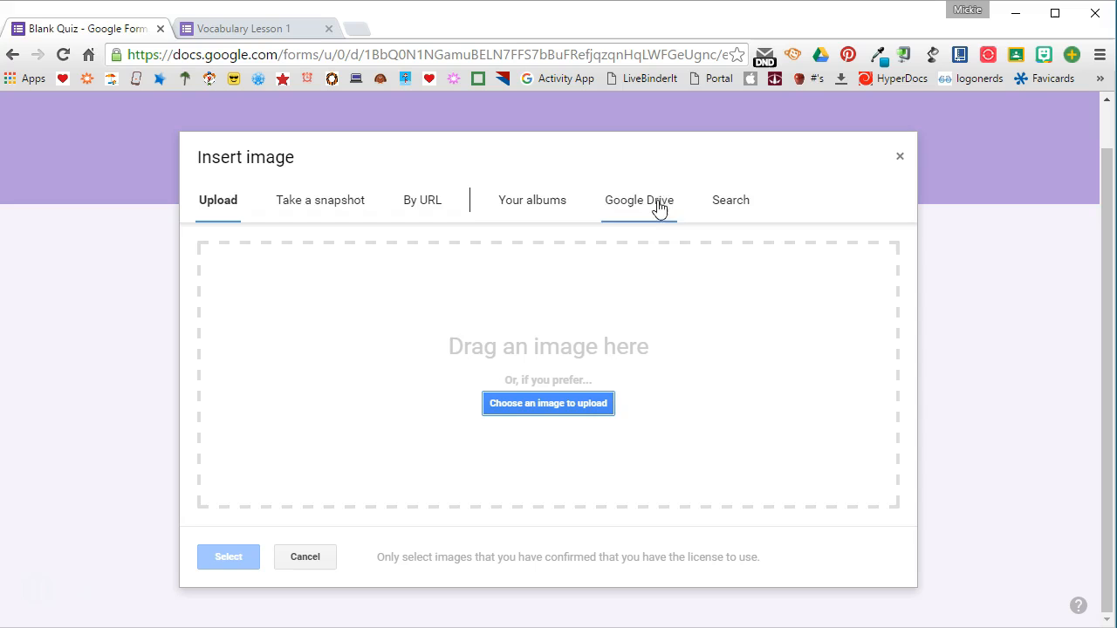
mouse_move(730, 200)
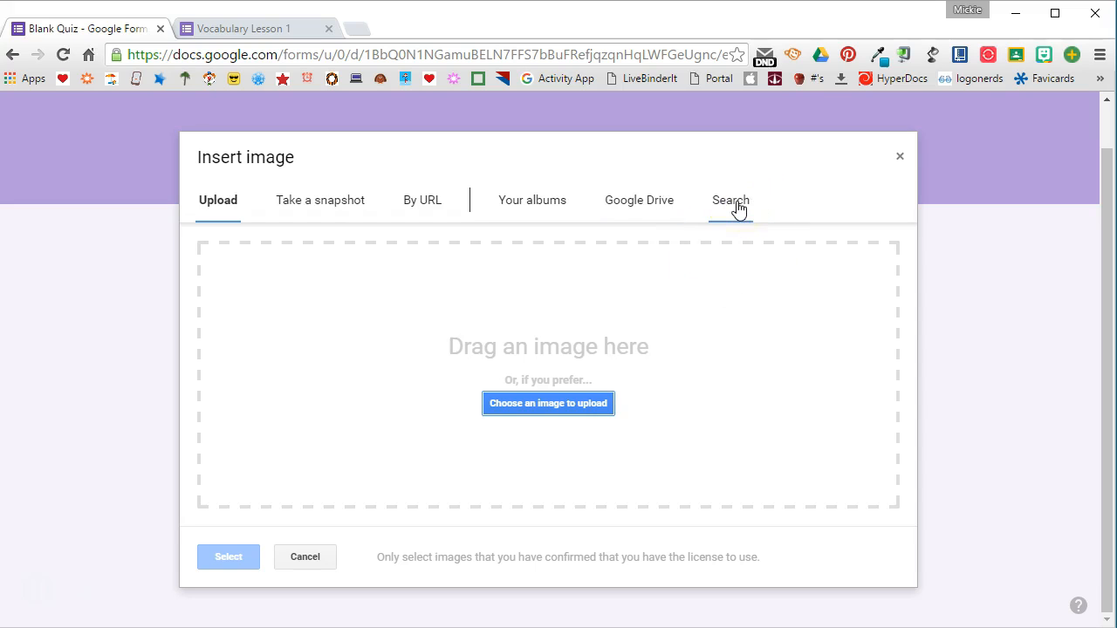
left_click(547, 403)
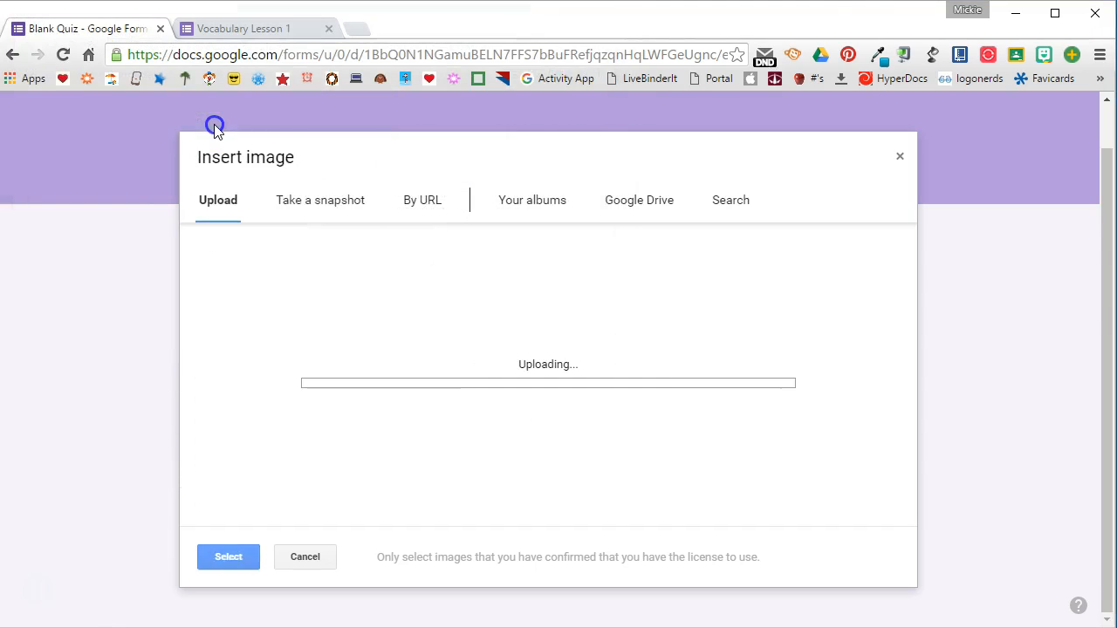
mouse_move(622, 461)
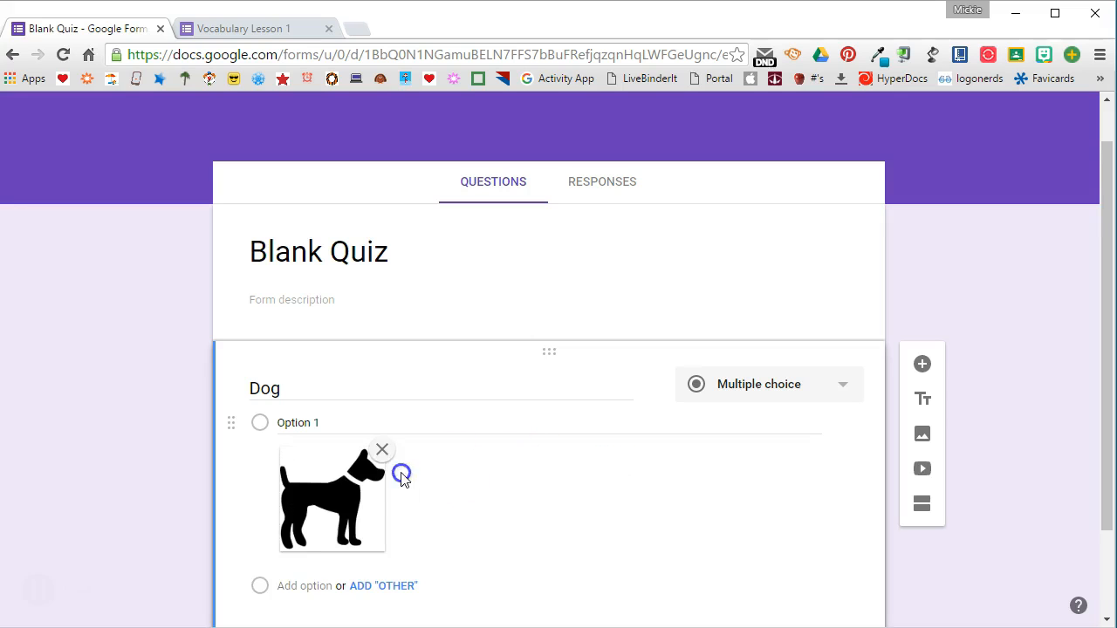
scroll("down", 3)
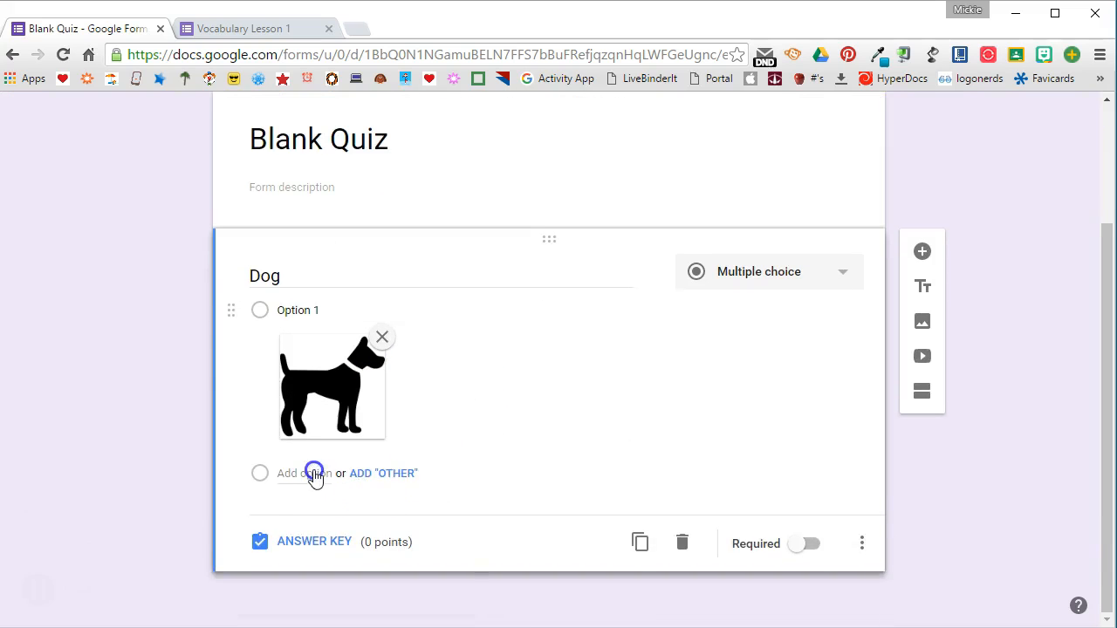
Step: Add a second answer option to Dog with the pig picture uploaded
left_click(297, 473)
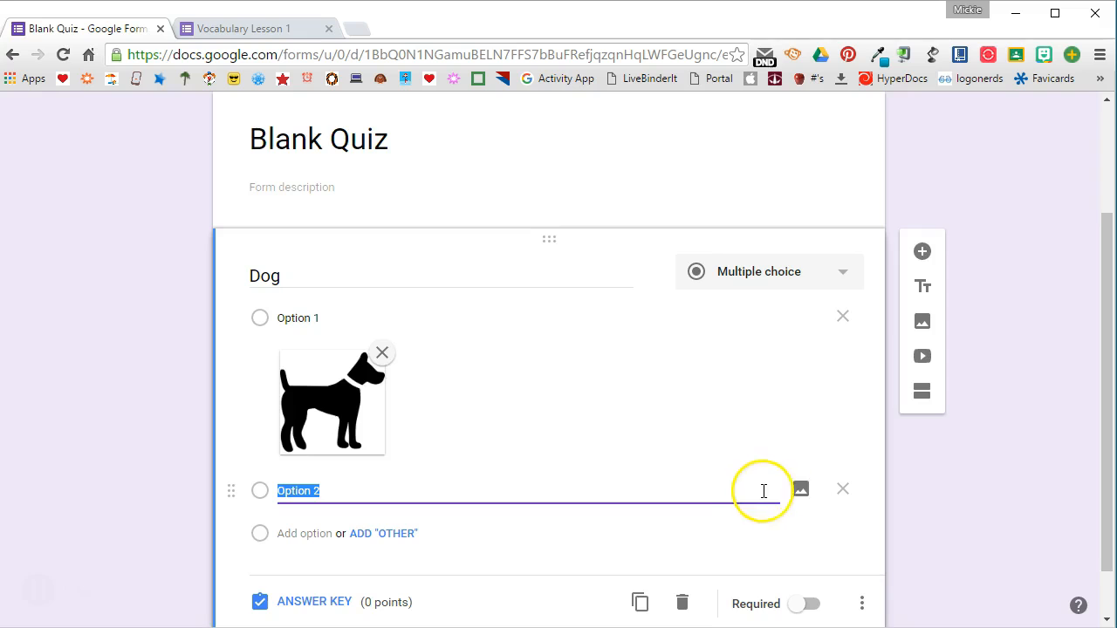
left_click(800, 489)
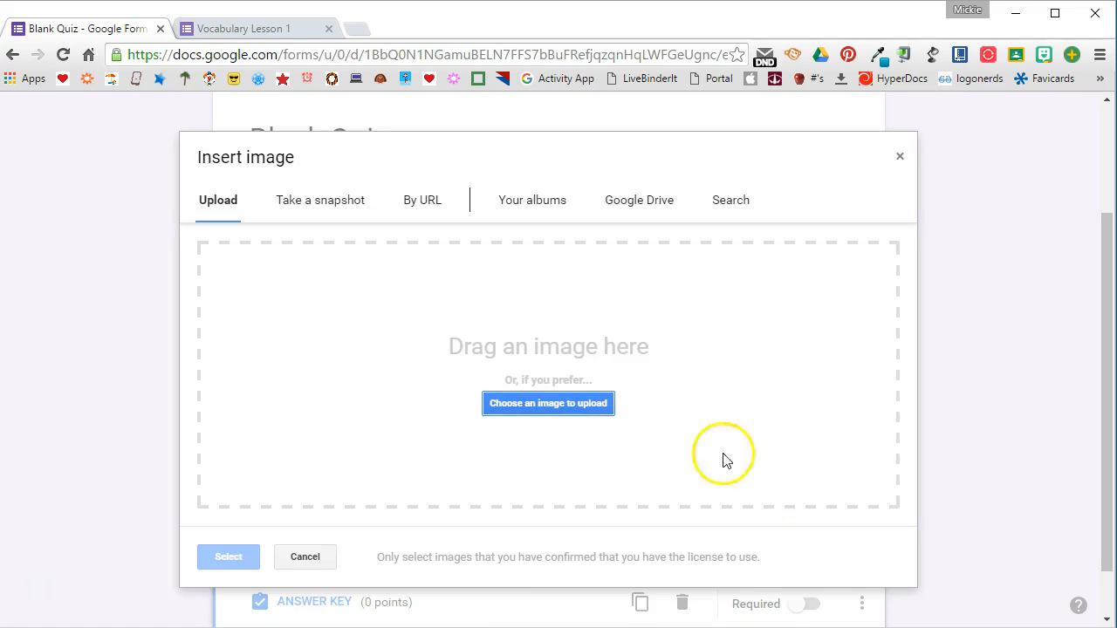
left_click(548, 403)
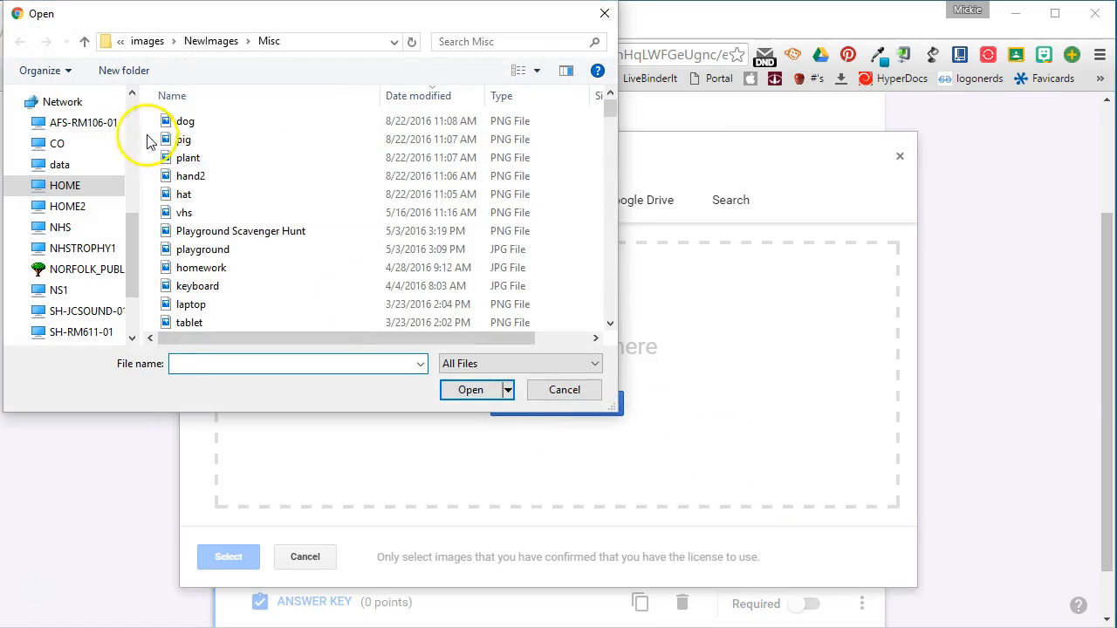
left_click(469, 389)
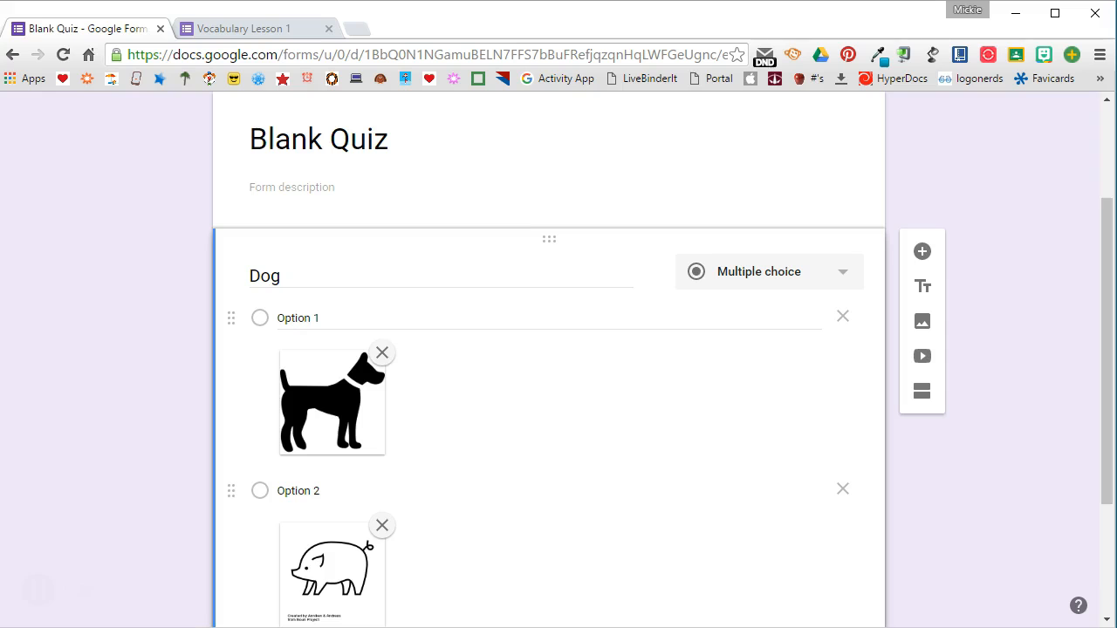
scroll("down", 3)
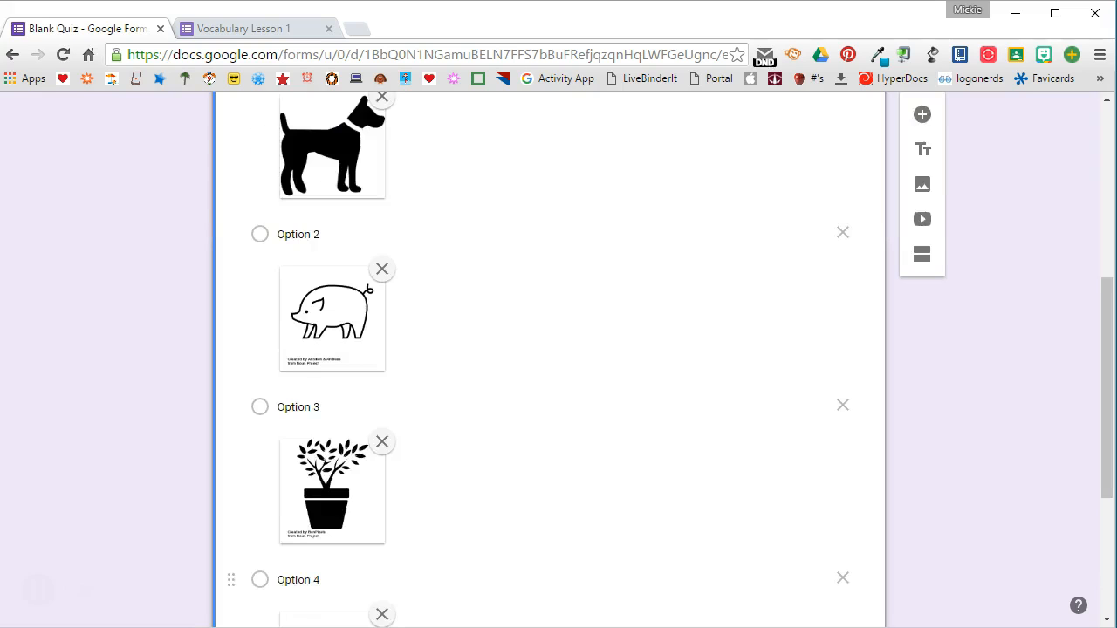
scroll("down", 3)
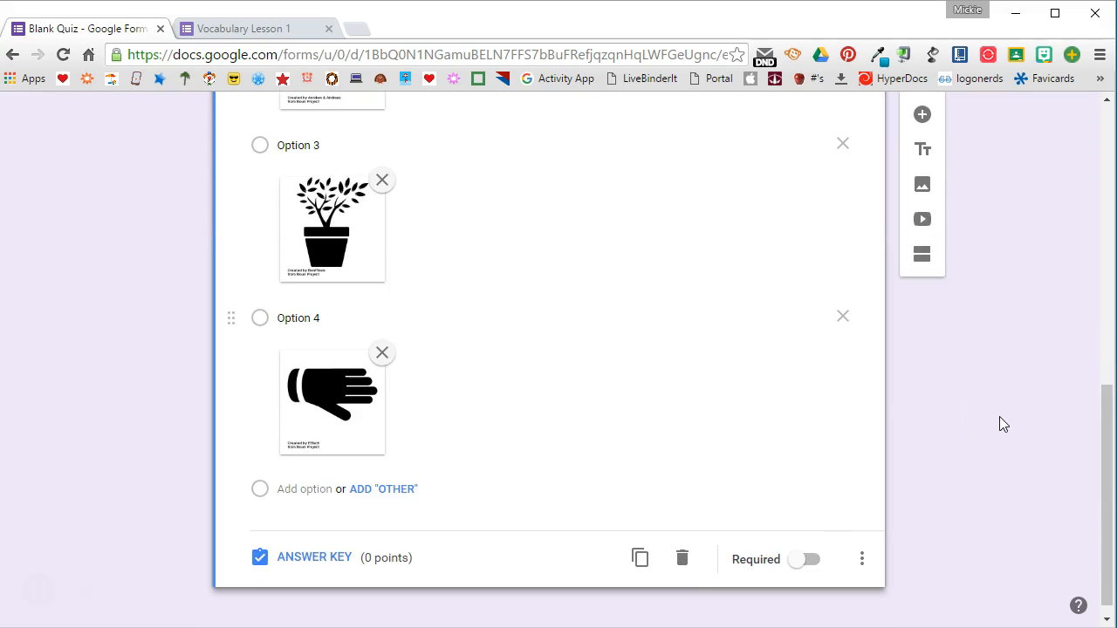
mouse_move(997, 419)
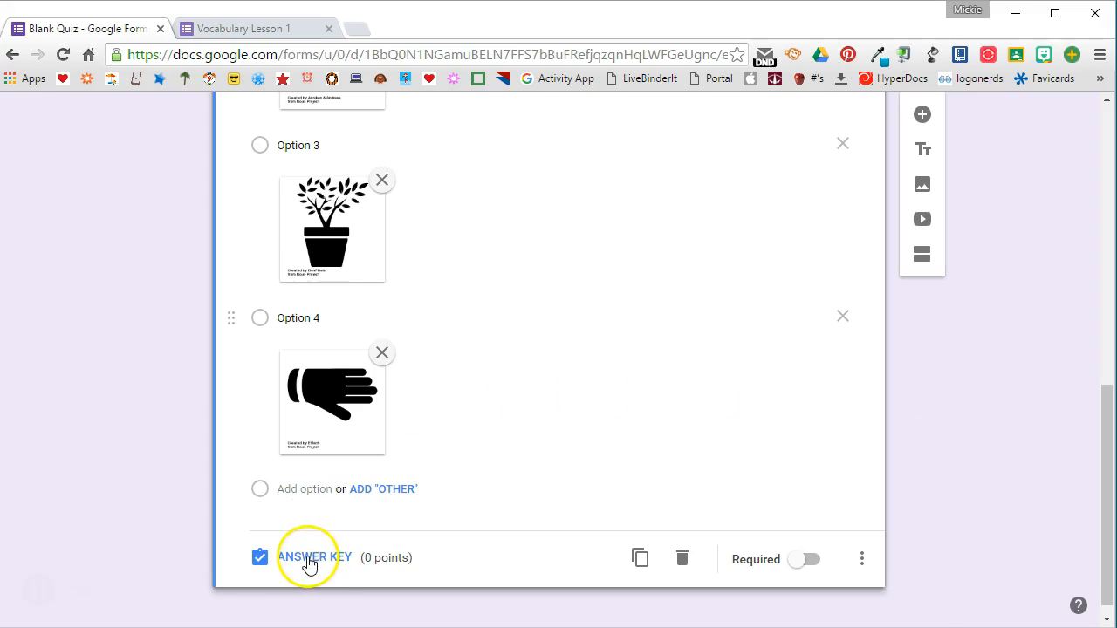
Step: In the Dog answer key, set 1 point and mark the dog picture correct
left_click(315, 557)
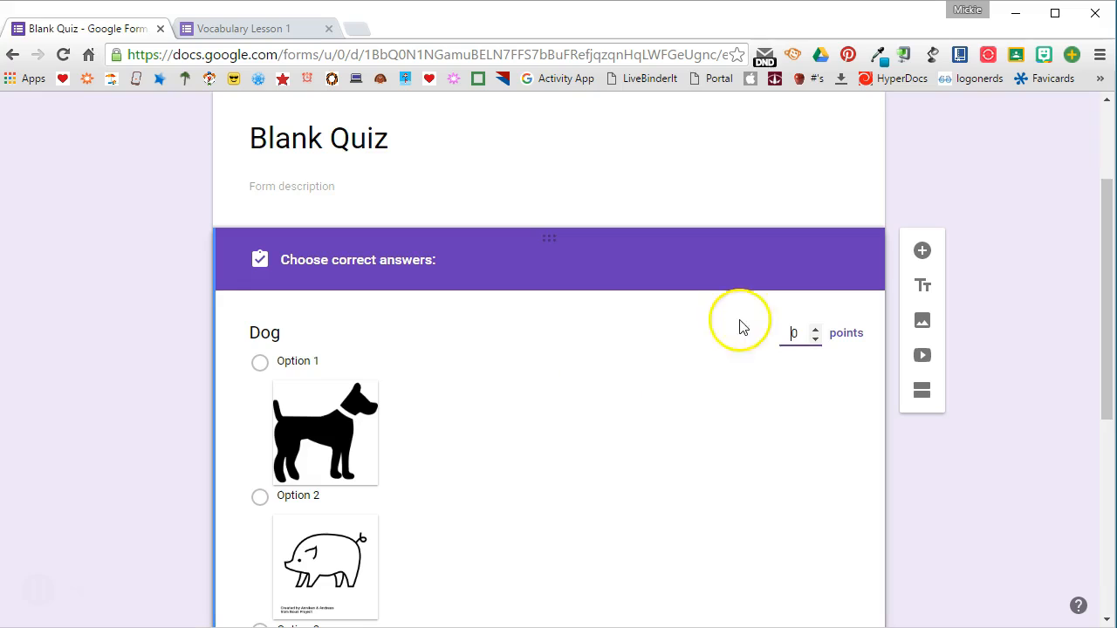
left_click(815, 327)
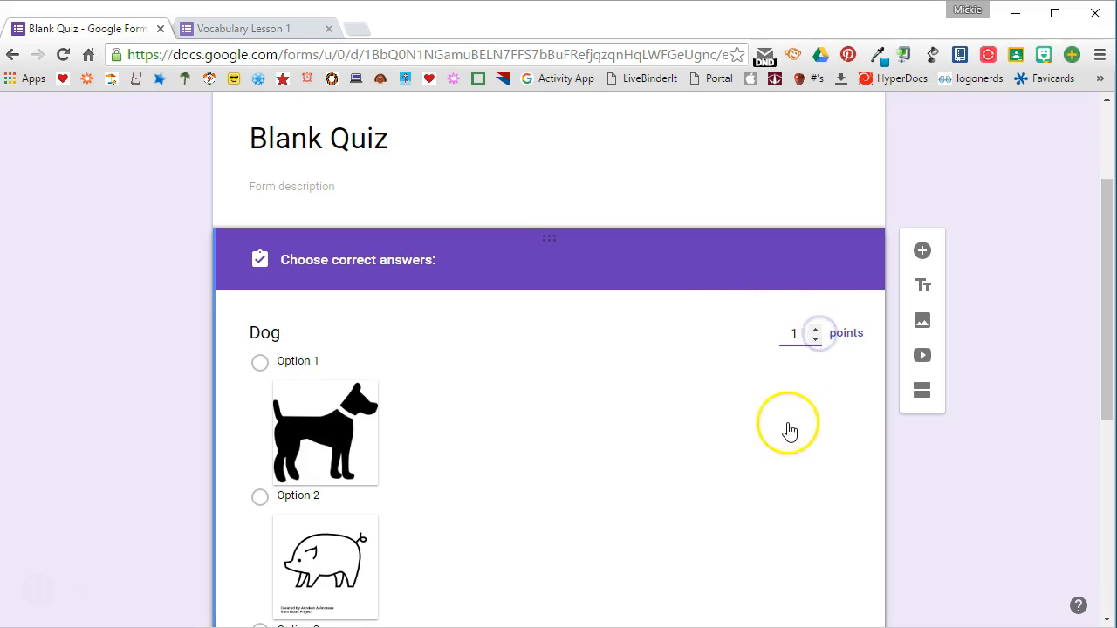
mouse_move(789, 430)
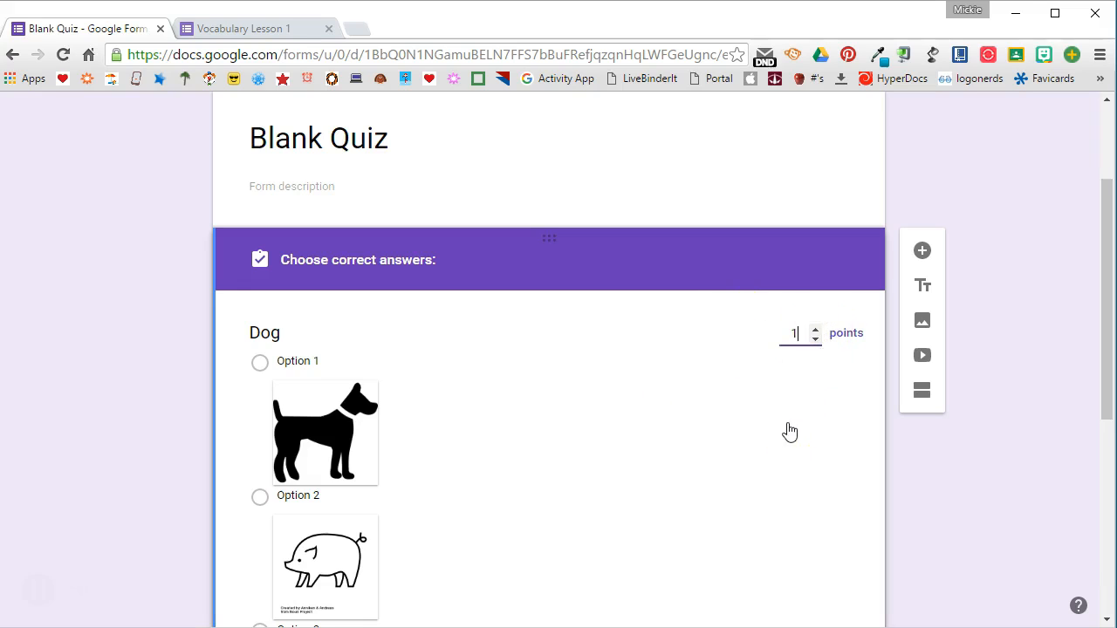
left_click(259, 361)
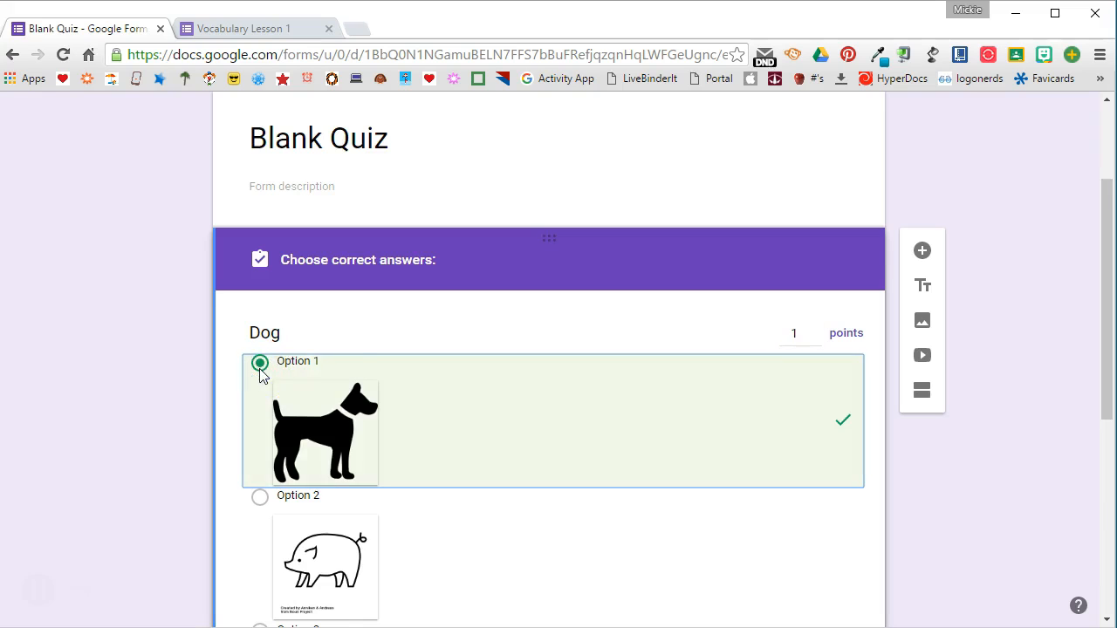
scroll("down", 3)
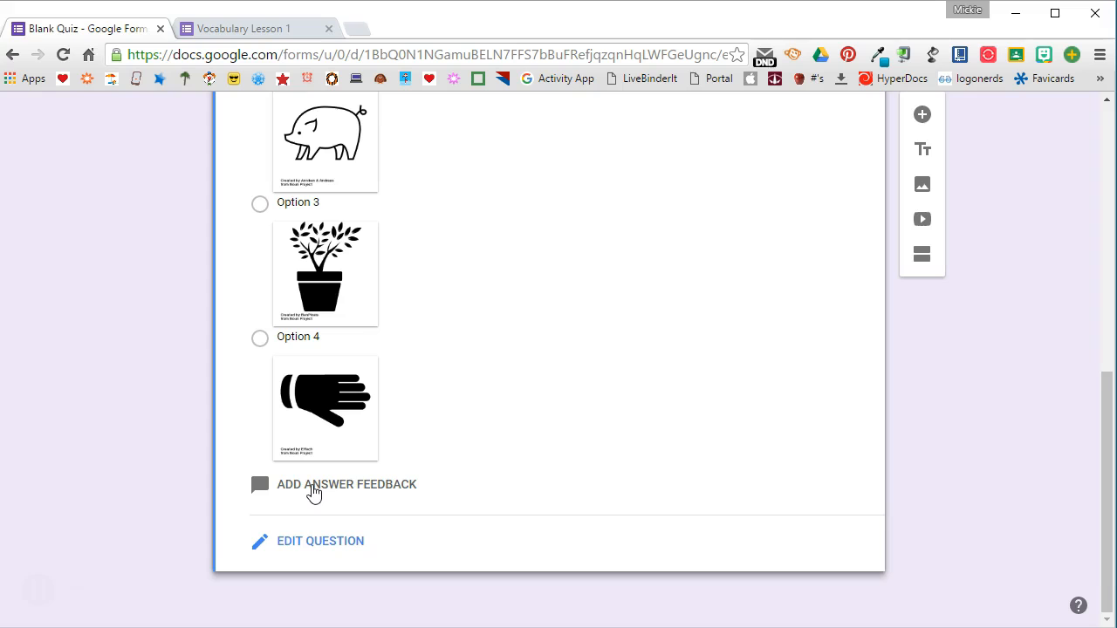
mouse_move(314, 524)
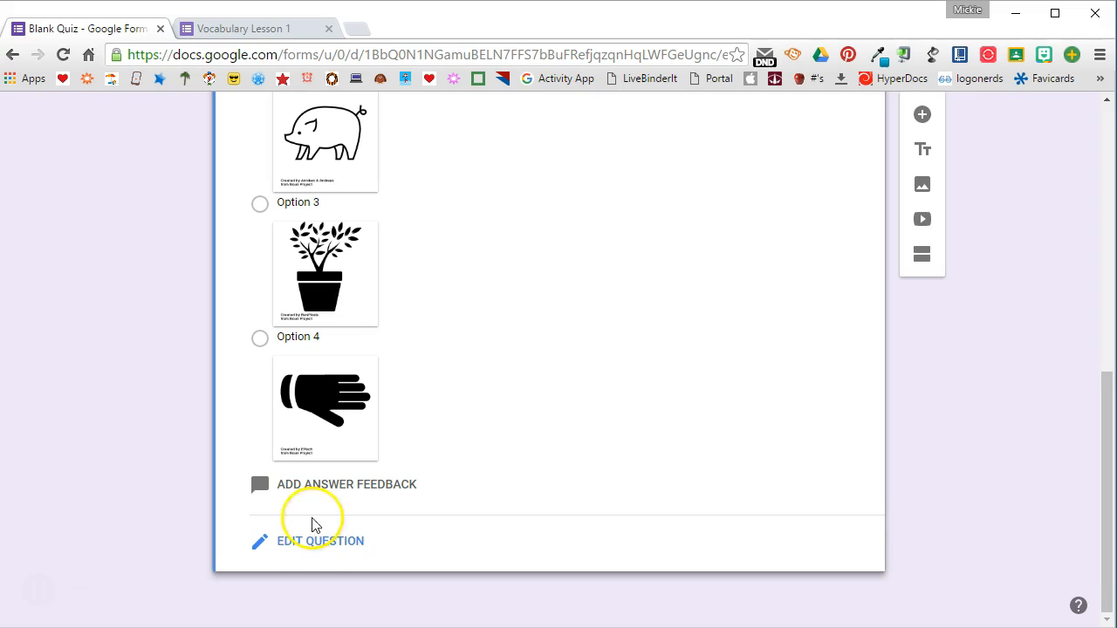
scroll("up", 3)
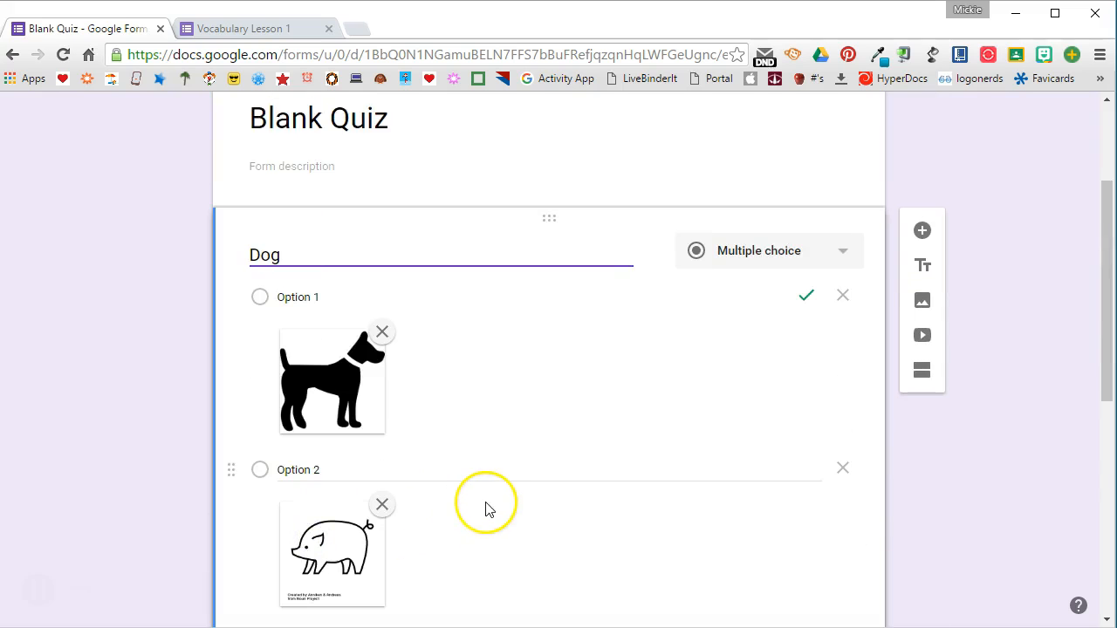
mouse_move(596, 506)
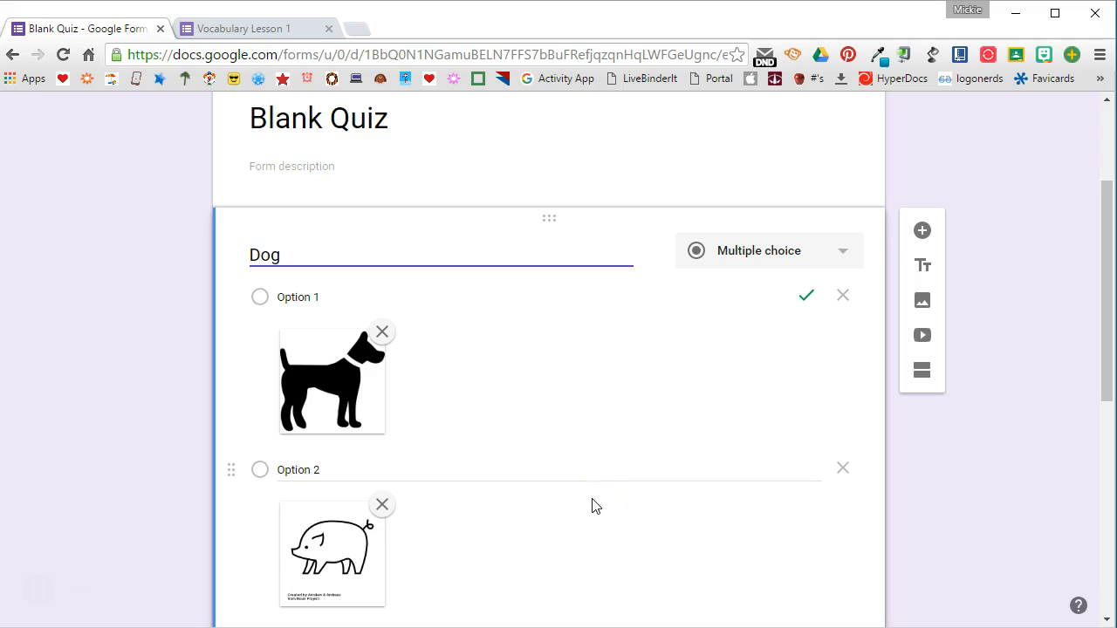
Step: Retitle the duplicated Dog question 'Plant'
scroll("down", 3)
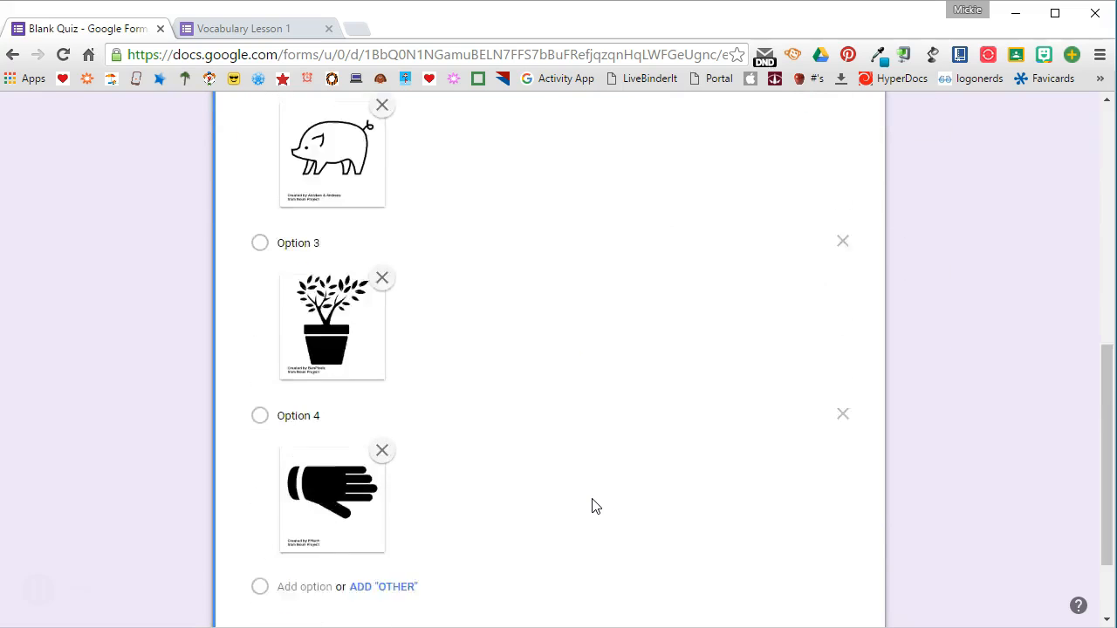
scroll("down", 3)
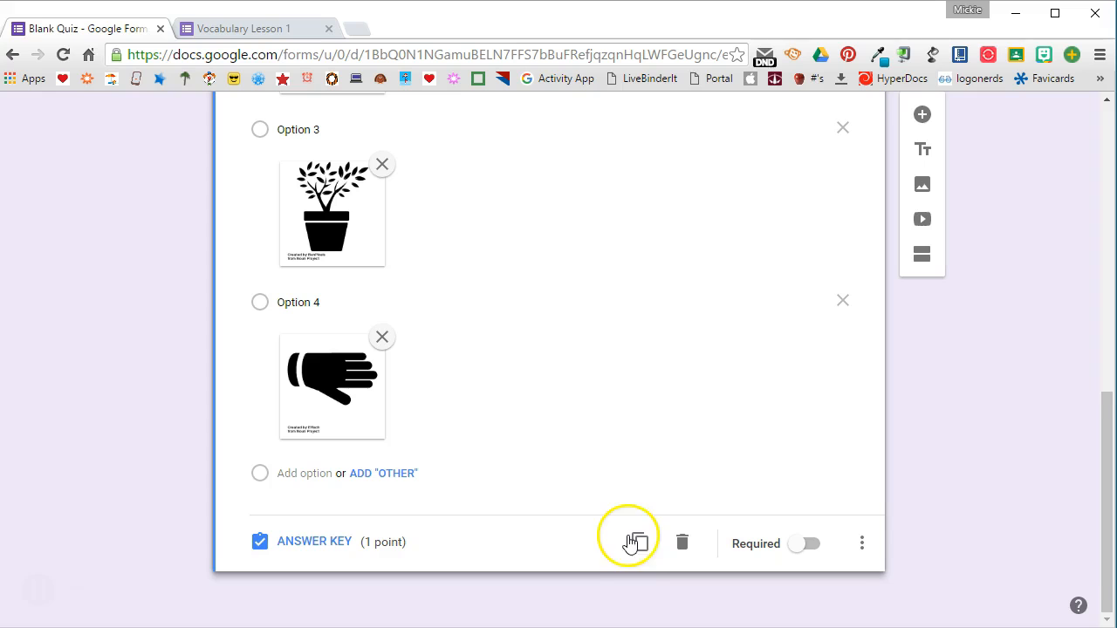
scroll("down", 3)
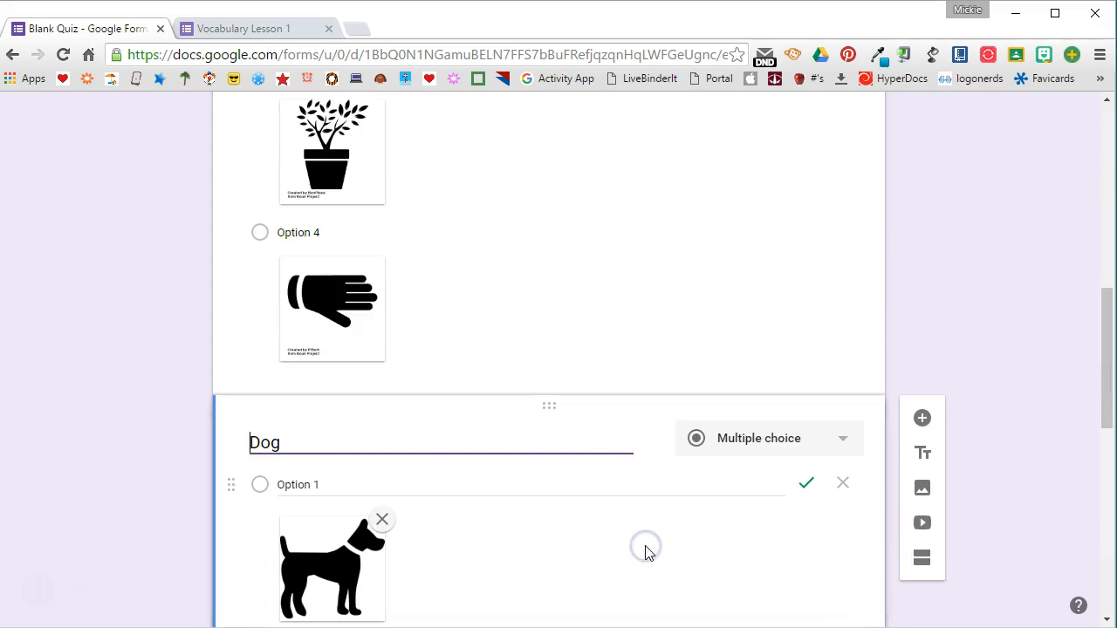
triple_click(265, 442)
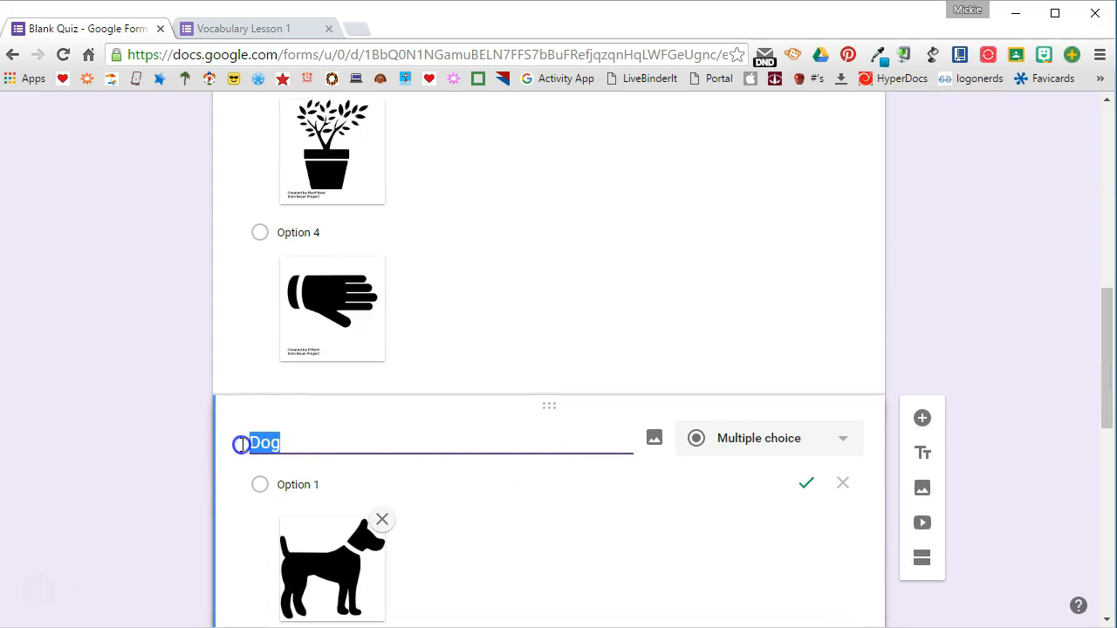
type("Plant")
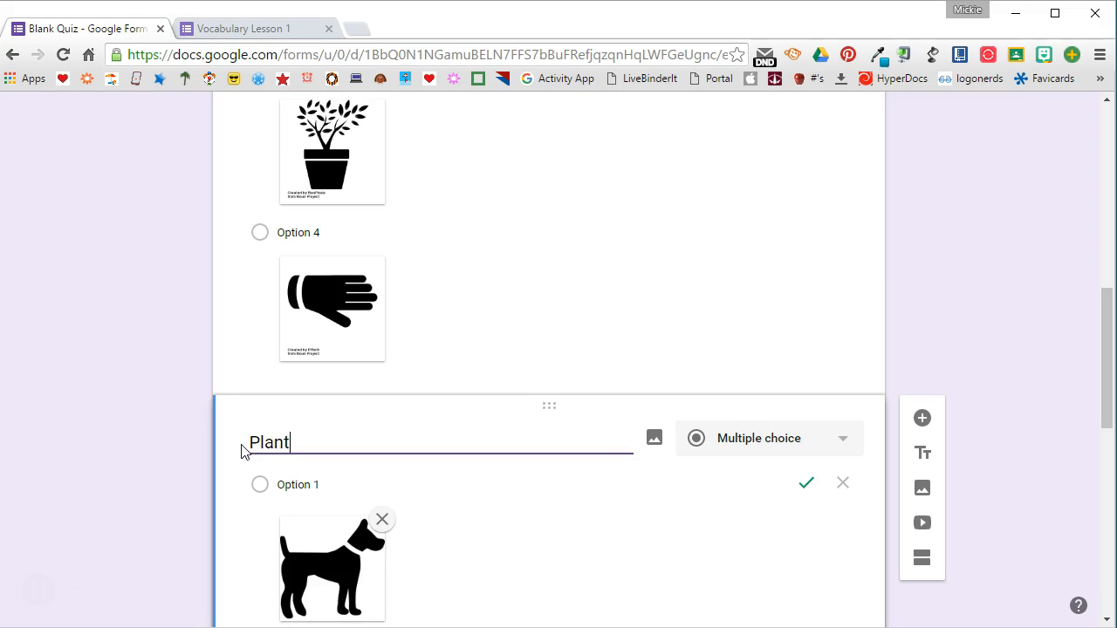
scroll("up", 3)
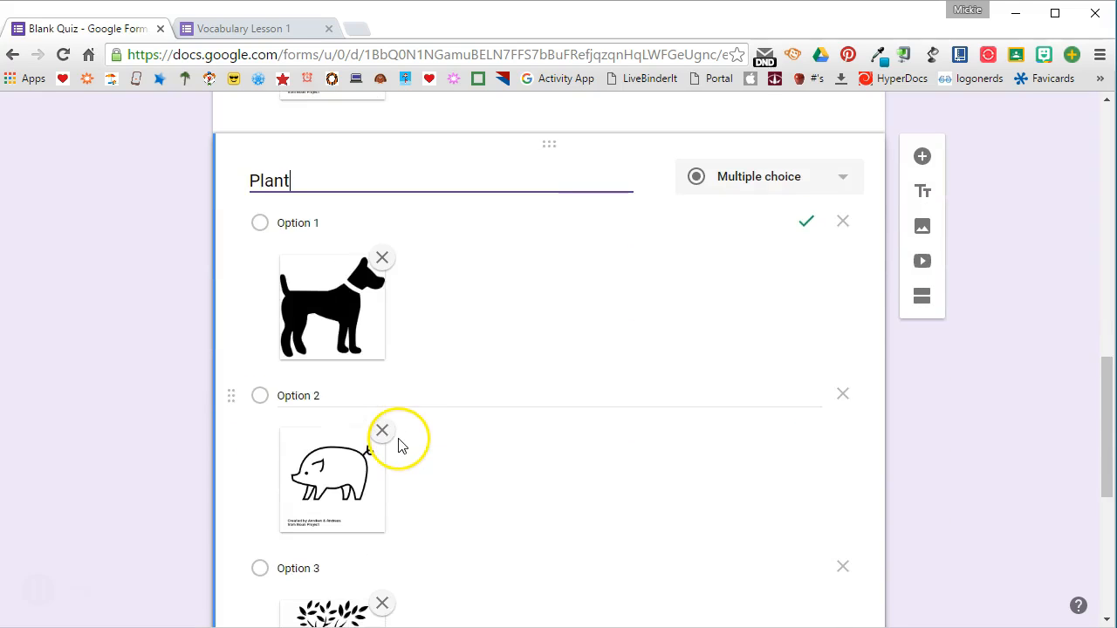
scroll("down", 3)
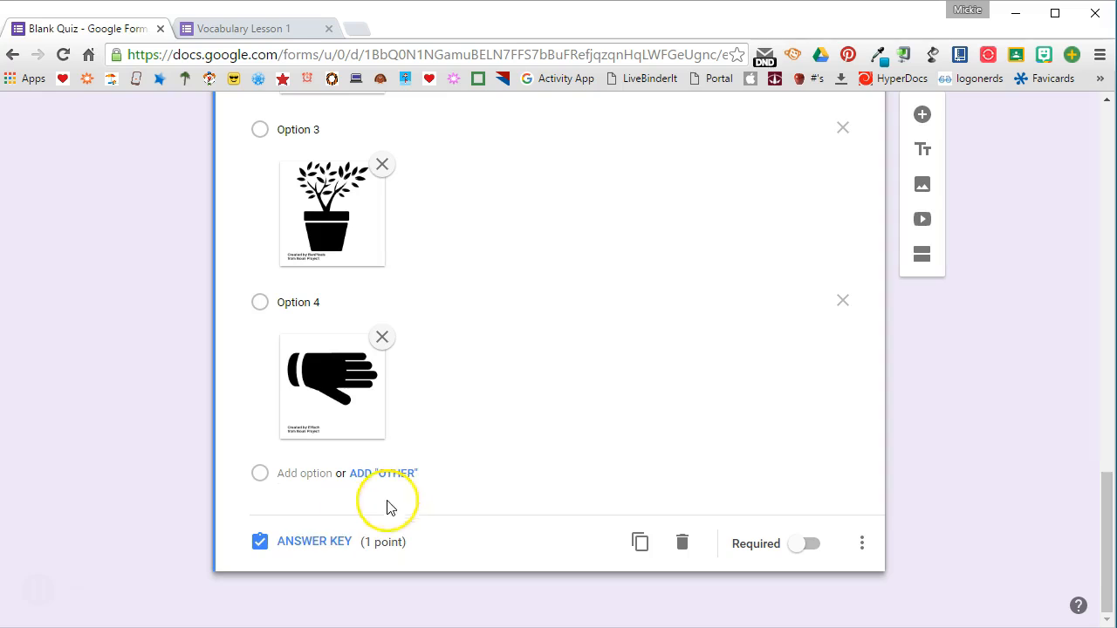
scroll("down", 3)
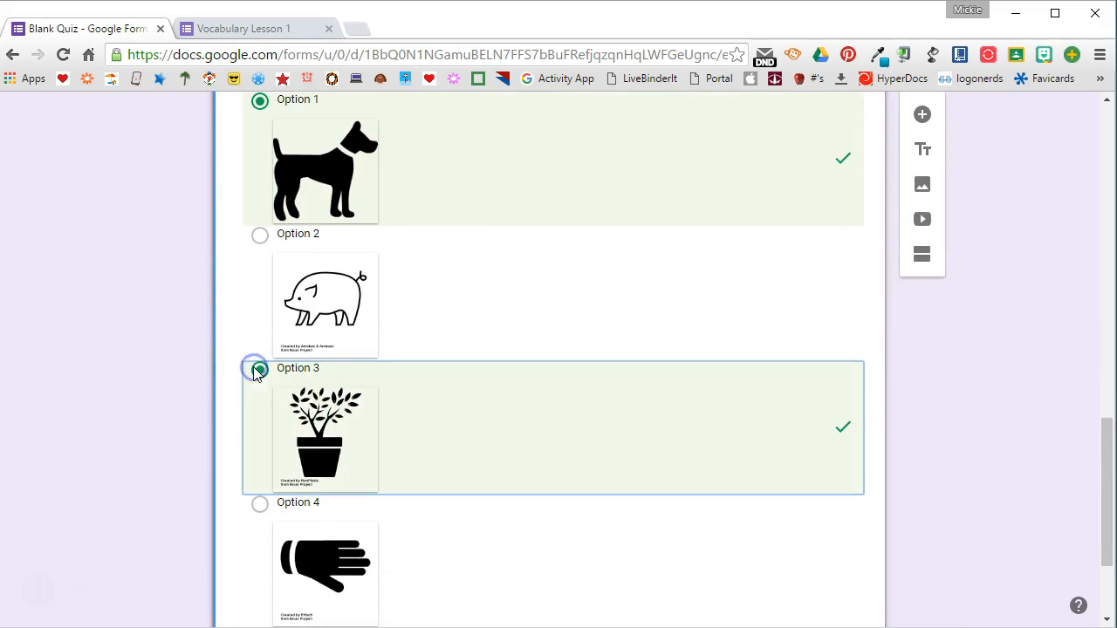
Step: Mark the potted-plant picture (Option 3) as the Plant question's correct answer
left_click(259, 367)
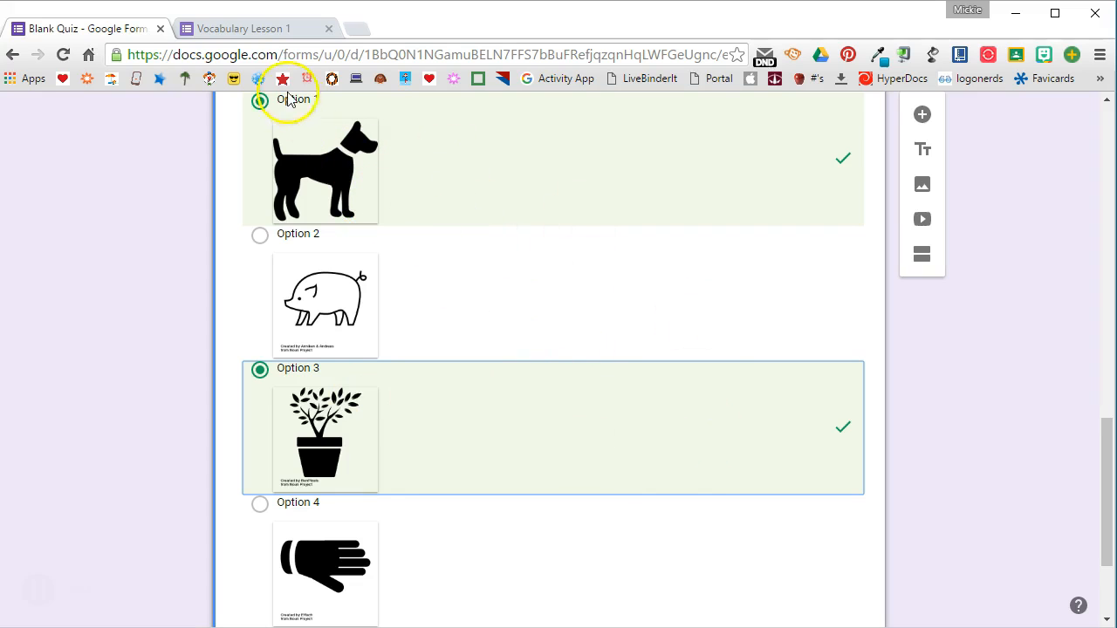
scroll("down", 3)
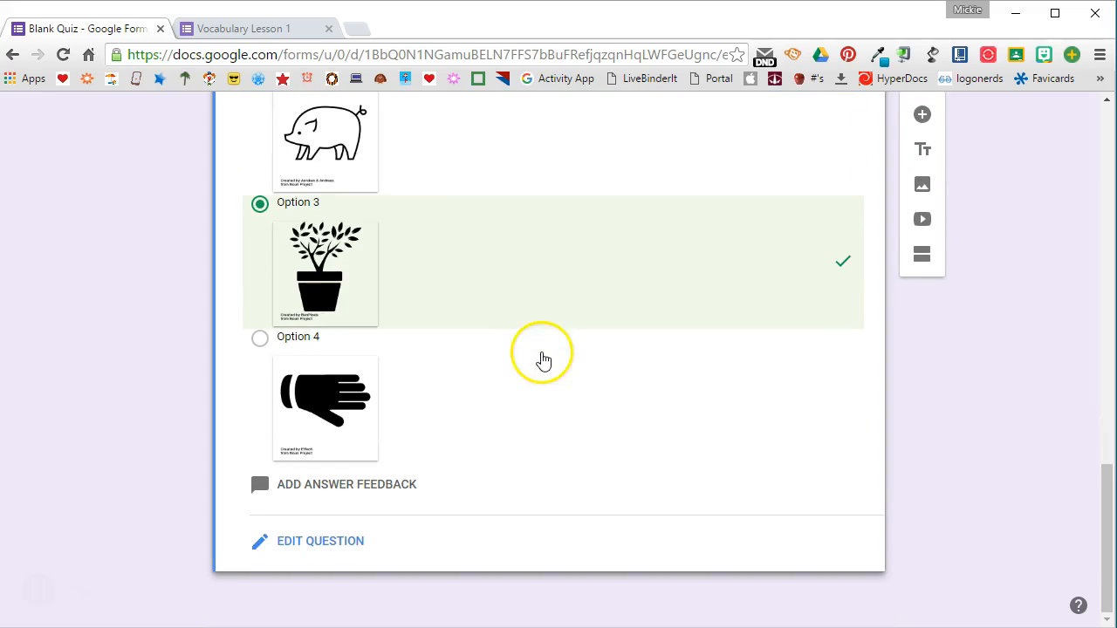
mouse_move(407, 497)
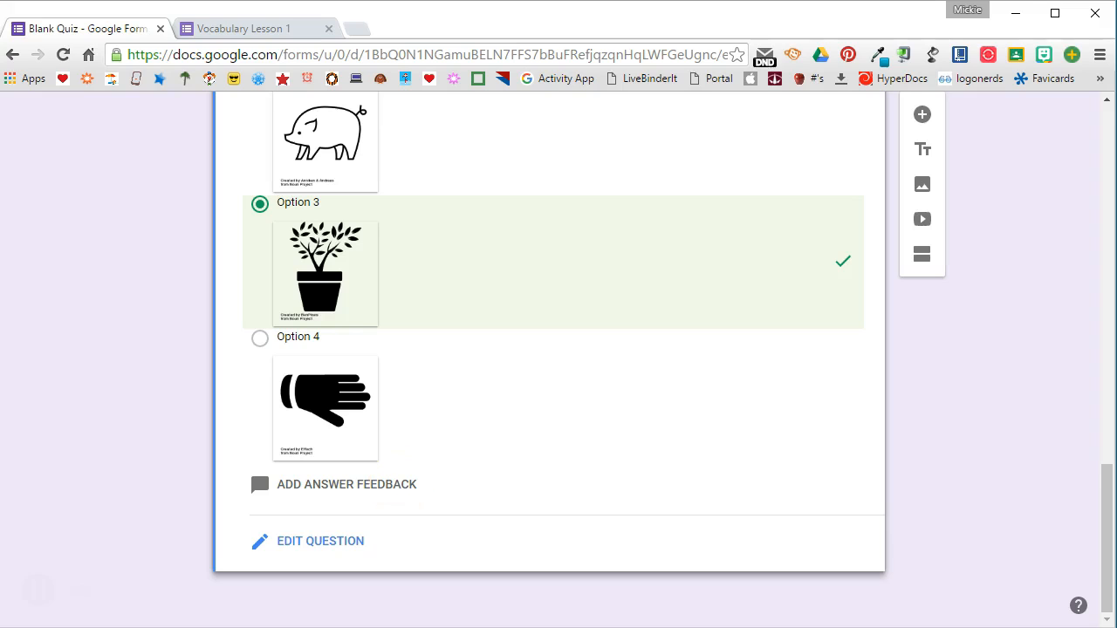
scroll("up", 3)
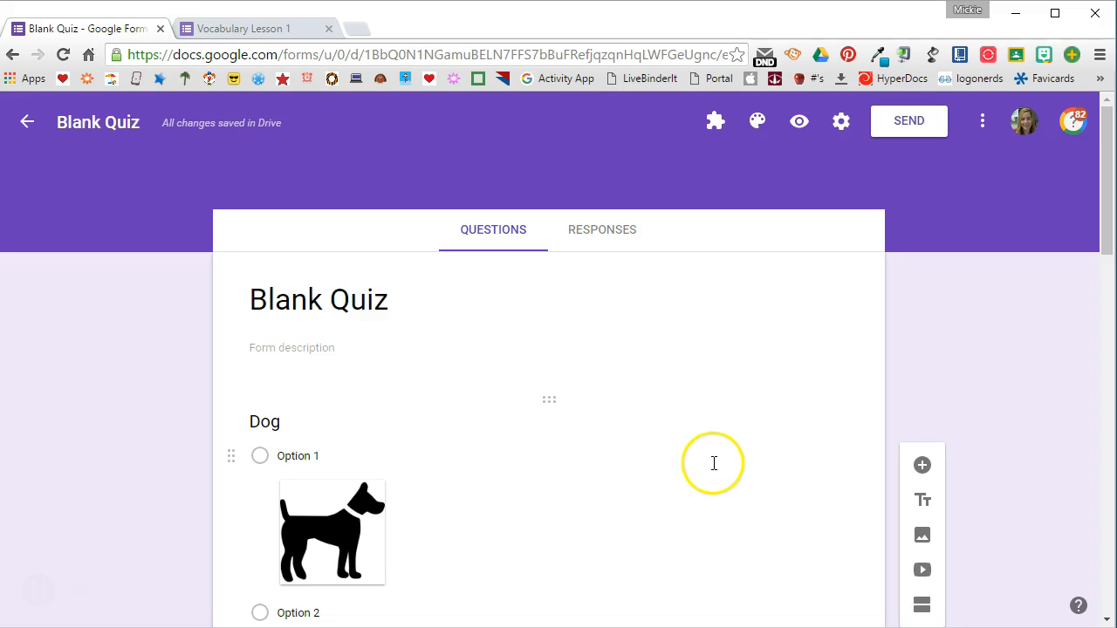
mouse_move(799, 120)
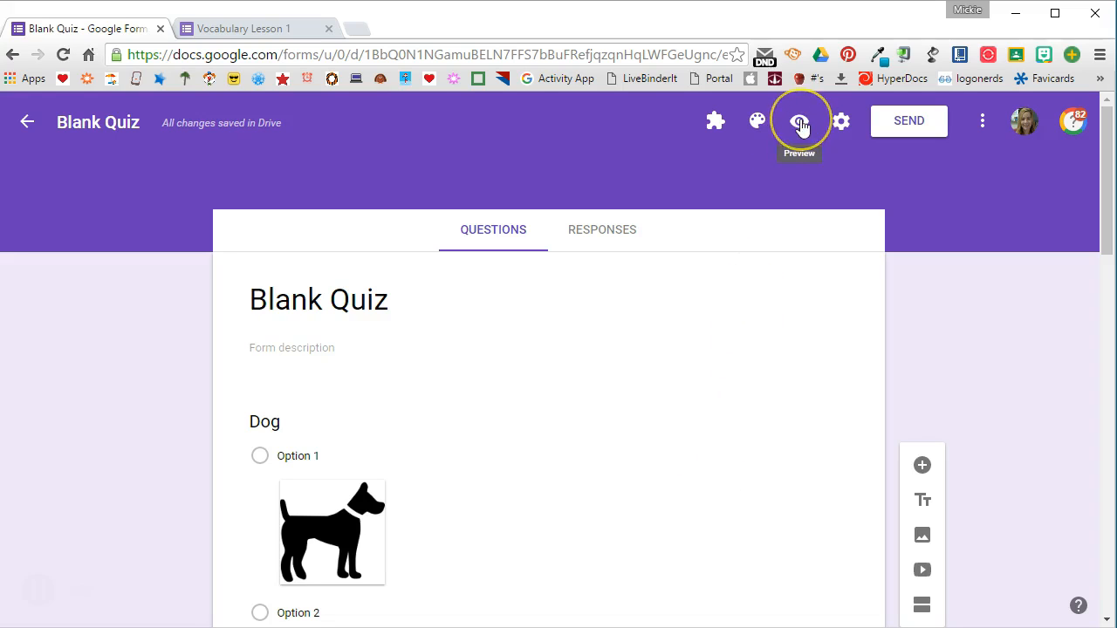
Step: Open the quiz in preview as a student respondent
left_click(799, 120)
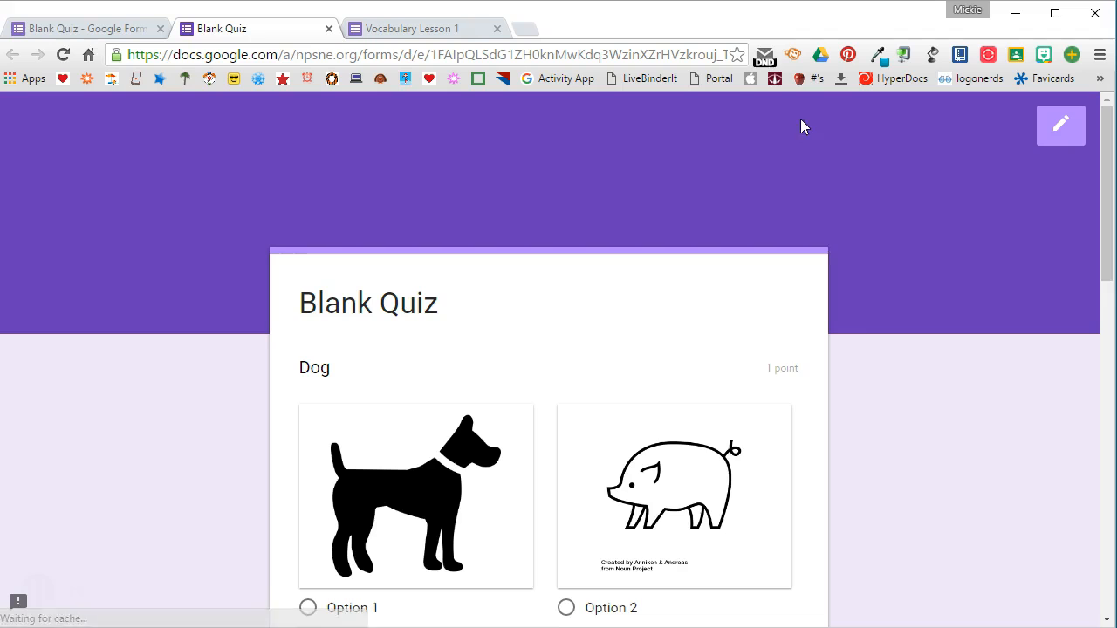
scroll("down", 3)
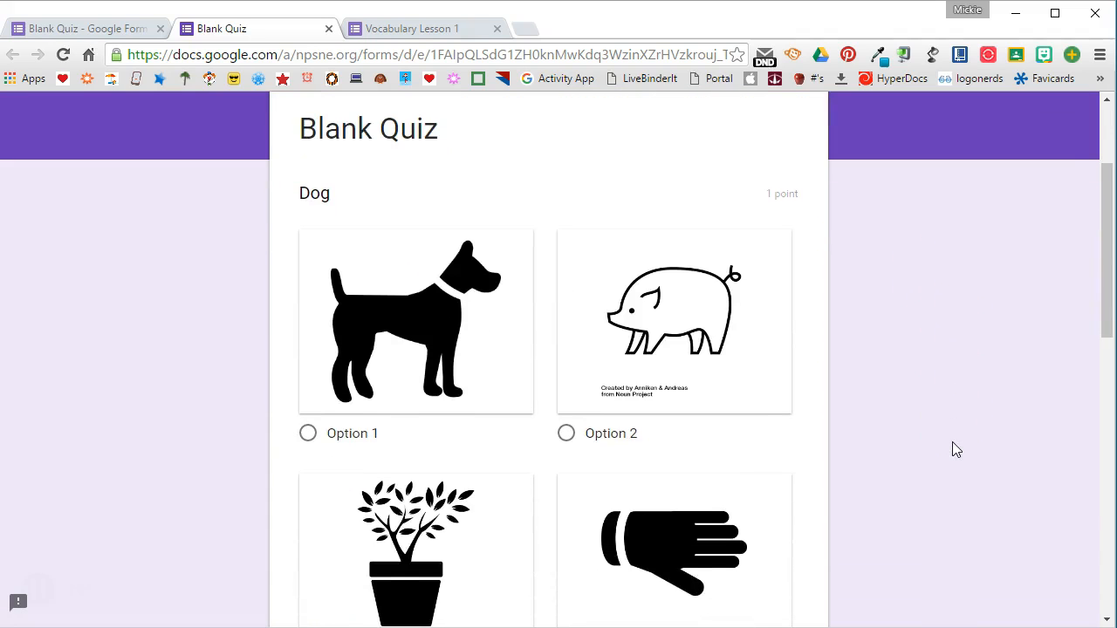
scroll("down", 3)
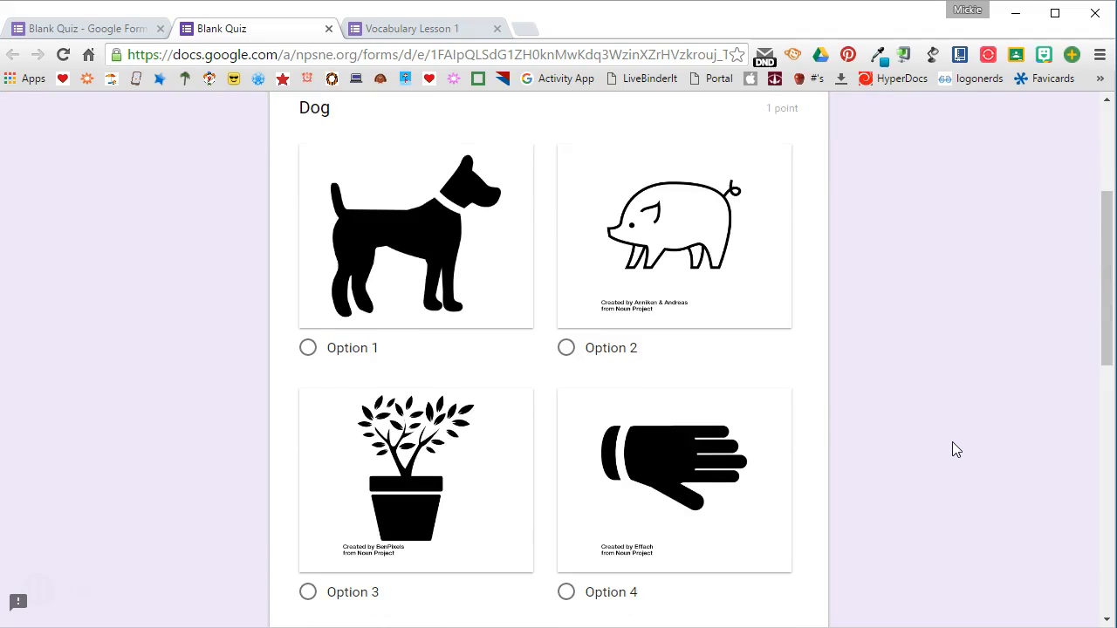
Step: Answer Dog with the dog picture and Plant with the potted plant
left_click(308, 347)
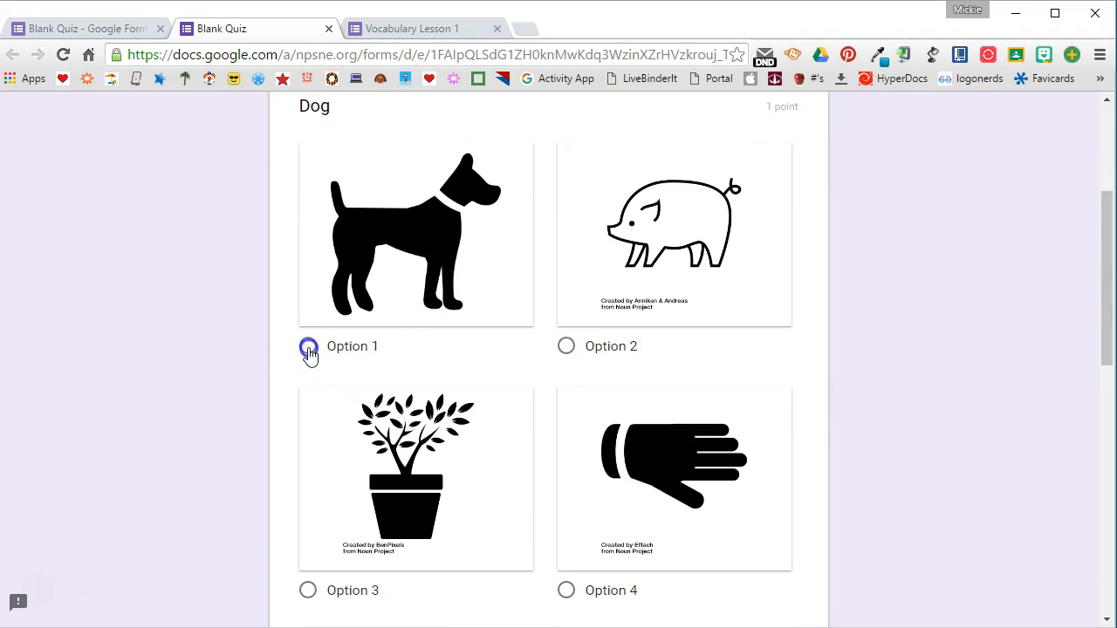
left_click(307, 345)
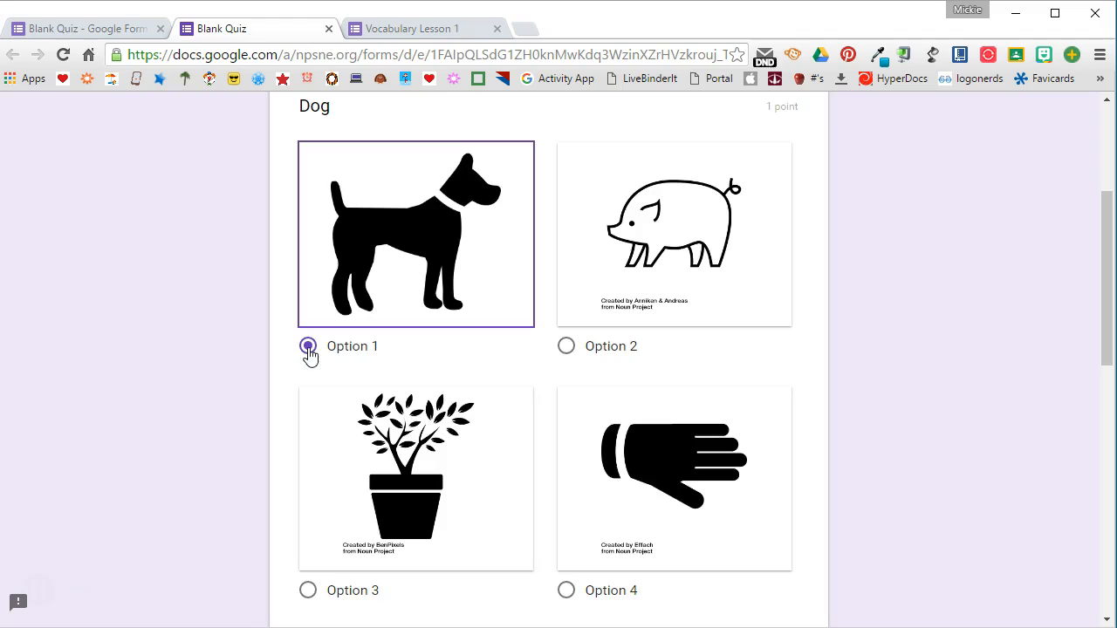
scroll("down", 3)
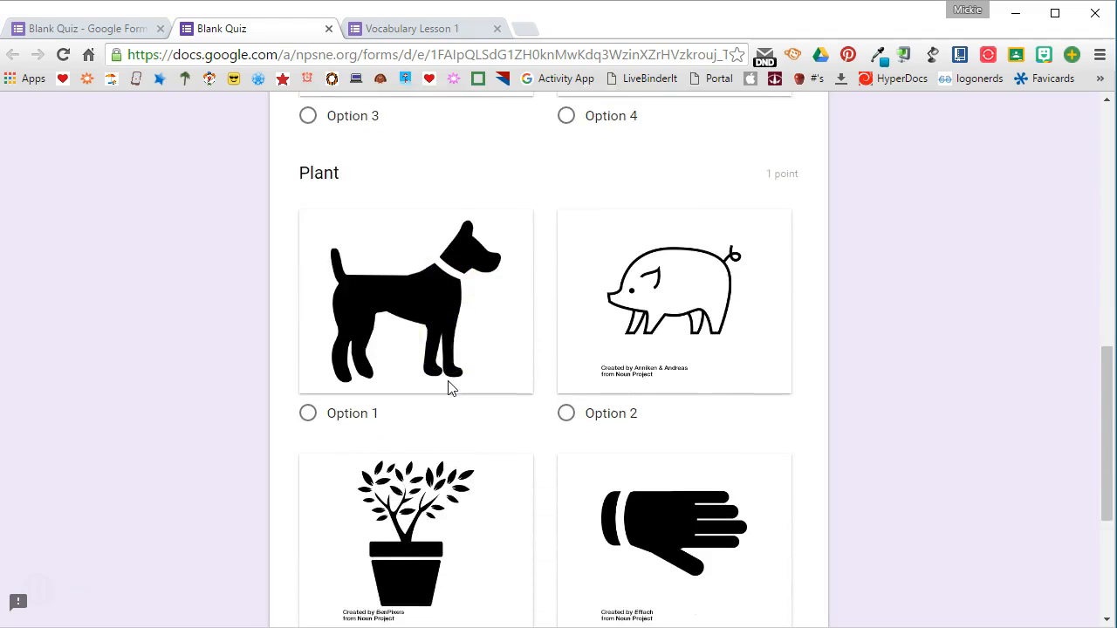
left_click(307, 433)
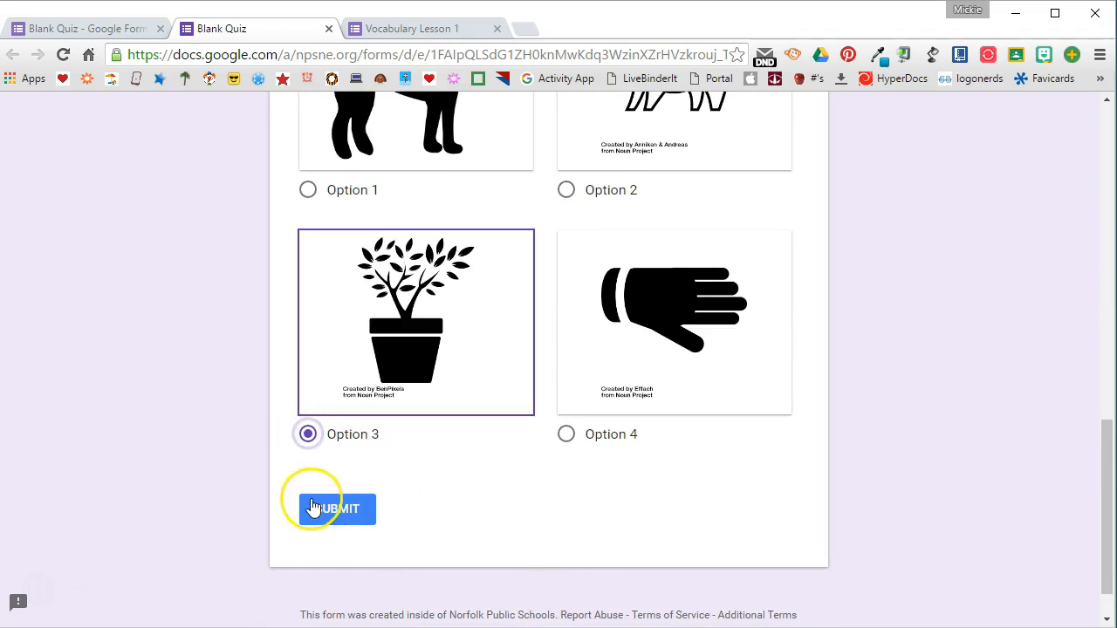
scroll("up", 3)
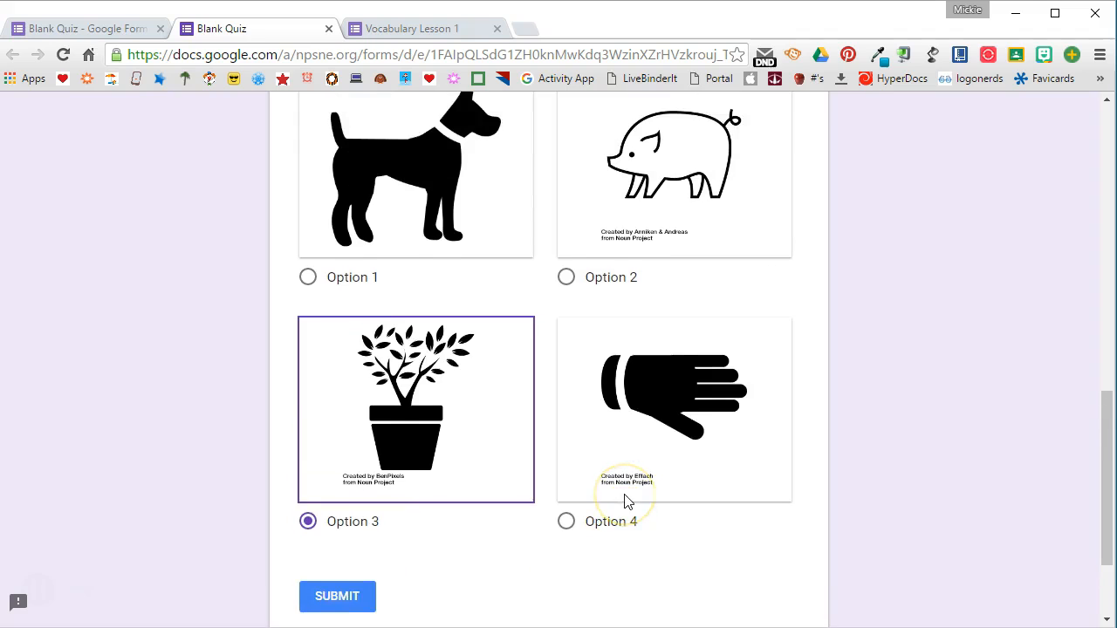
scroll("up", 3)
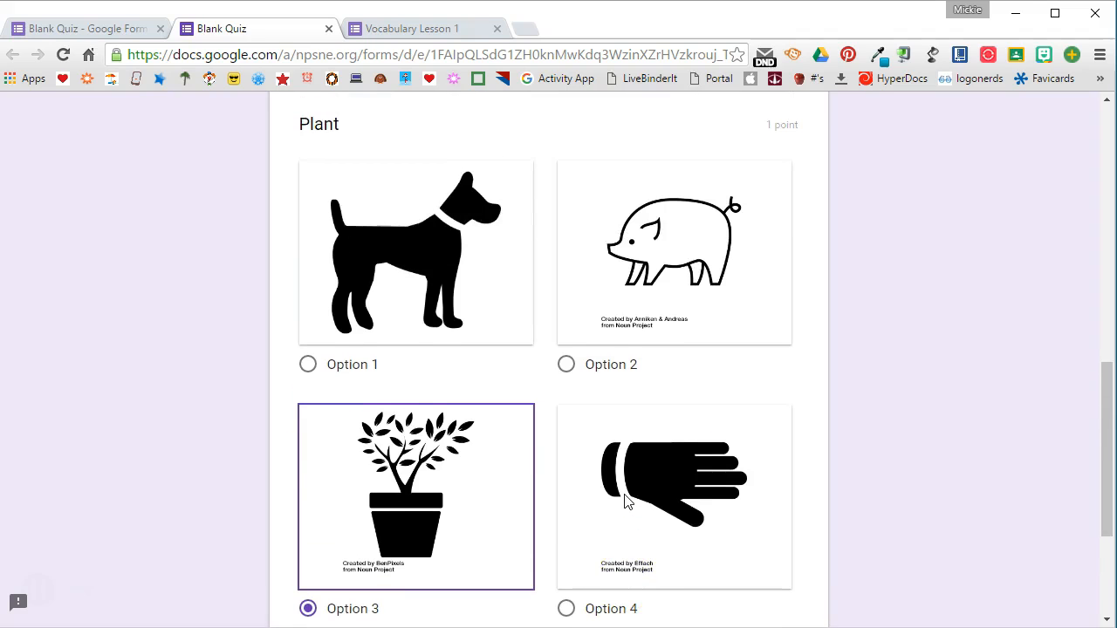
mouse_move(931, 410)
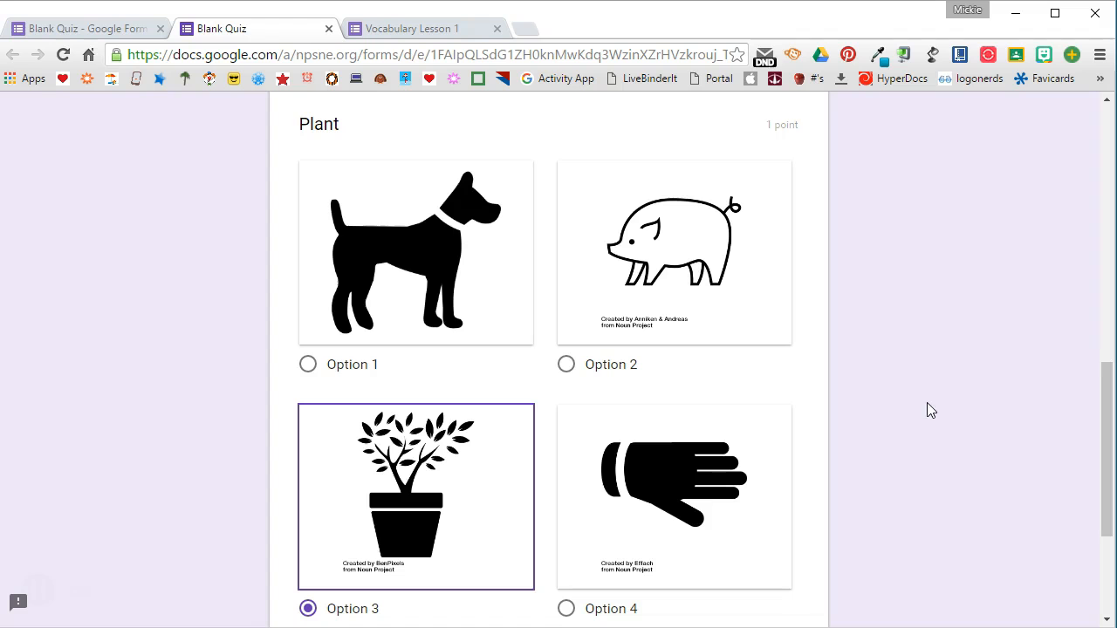